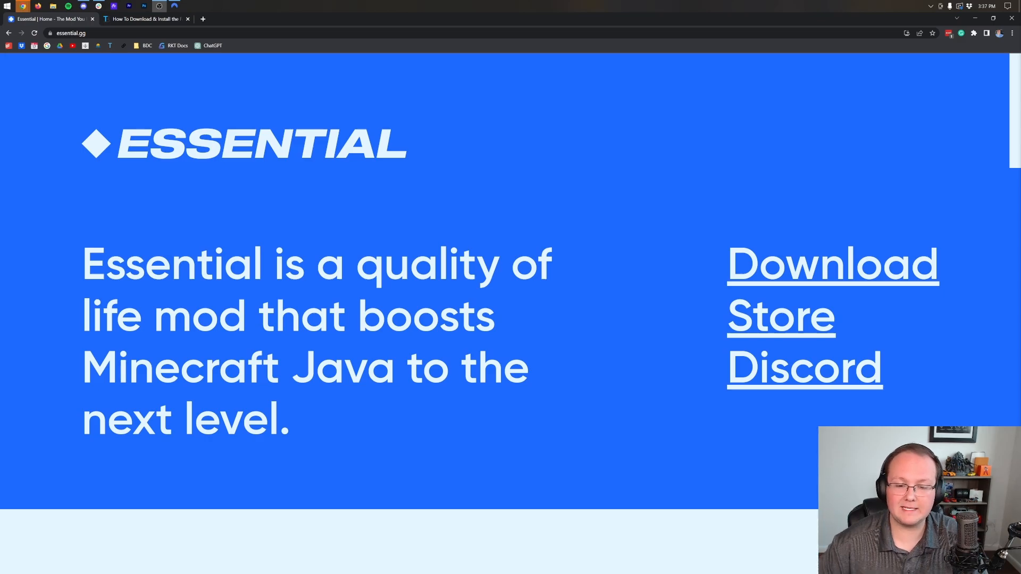
Download the Essential mod jar for Fabric on MC 1.19.3 from the Essential download page
{"action": "scroll", "scroll_direction": "down", "scroll_amount": 3}
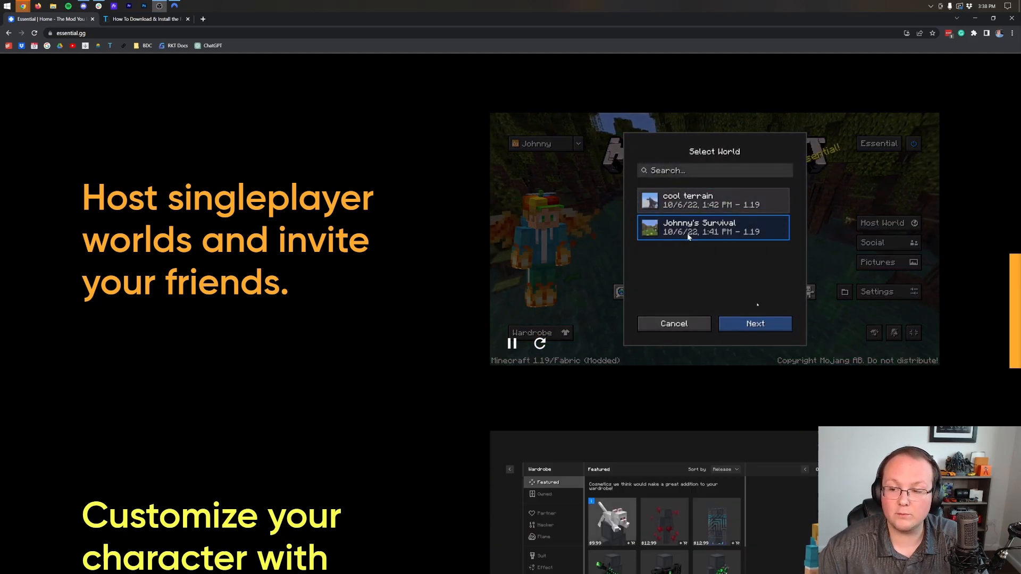
{"action": "left_click", "coordinate": [754, 324]}
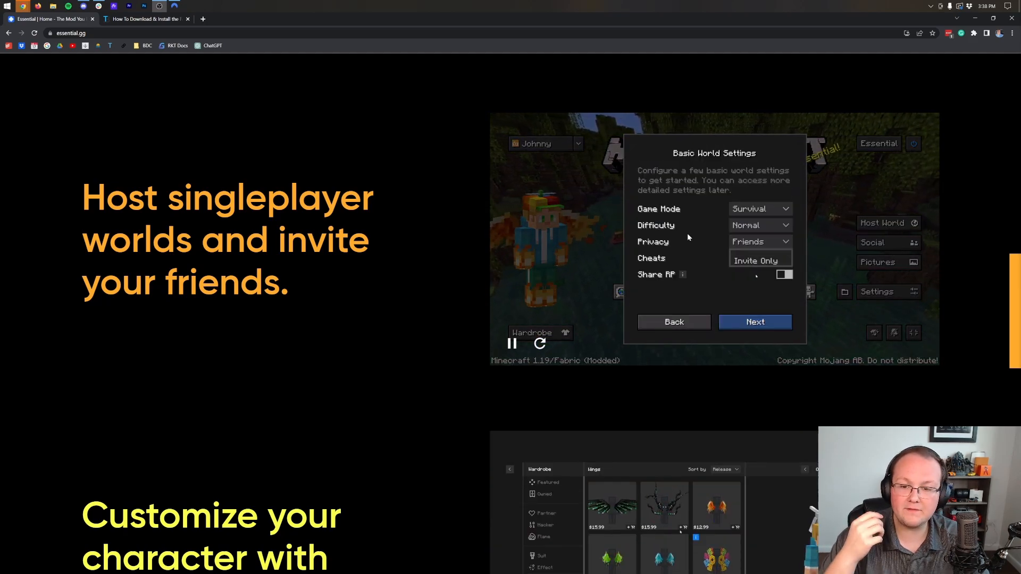
{"action": "left_click", "coordinate": [754, 322]}
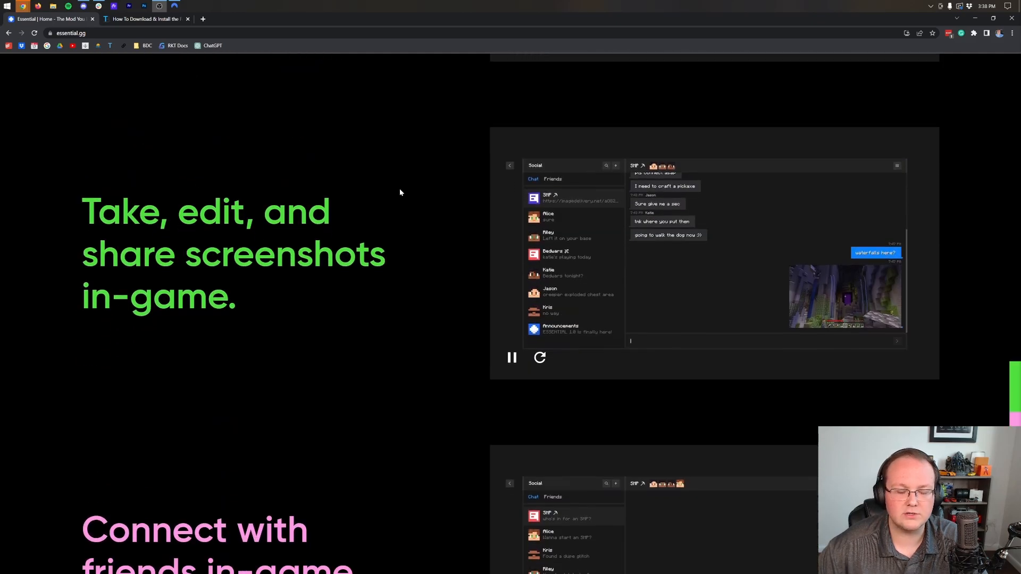
{"action": "scroll", "scroll_direction": "down", "scroll_amount": 3}
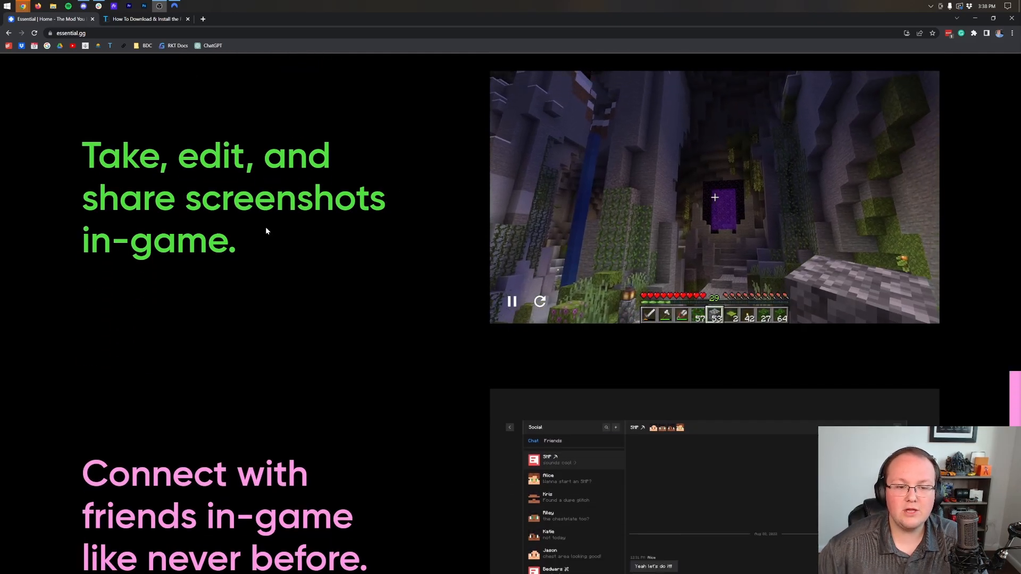
{"action": "scroll", "scroll_direction": "down", "scroll_amount": 3}
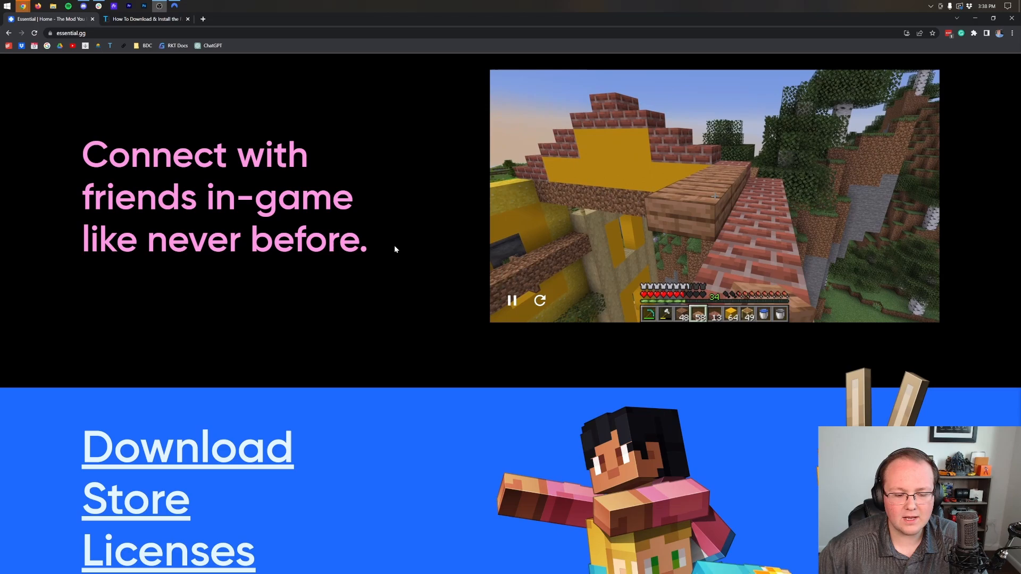
{"action": "scroll", "scroll_direction": "down", "scroll_amount": 3}
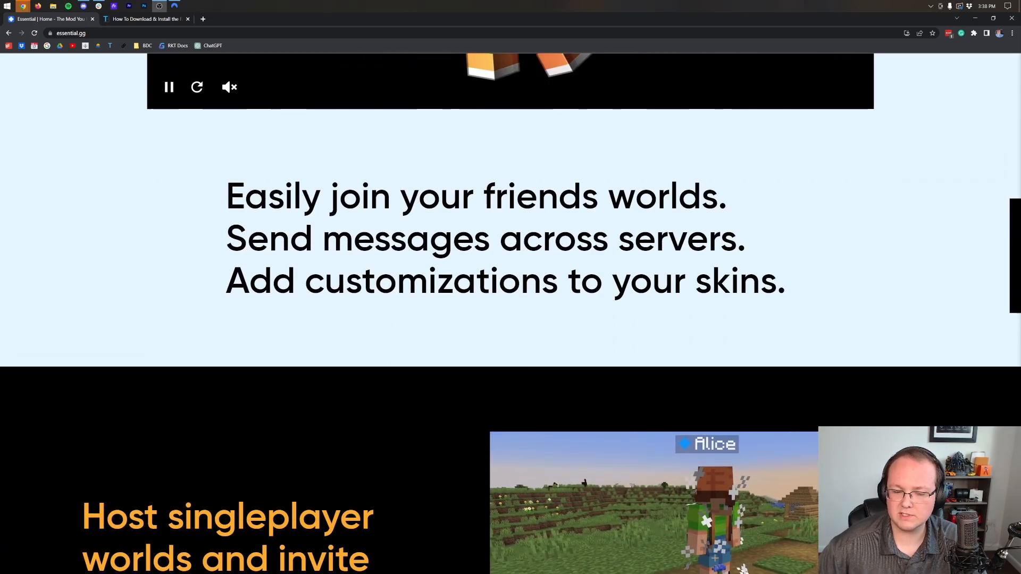
{"action": "scroll", "scroll_direction": "up", "scroll_amount": 3}
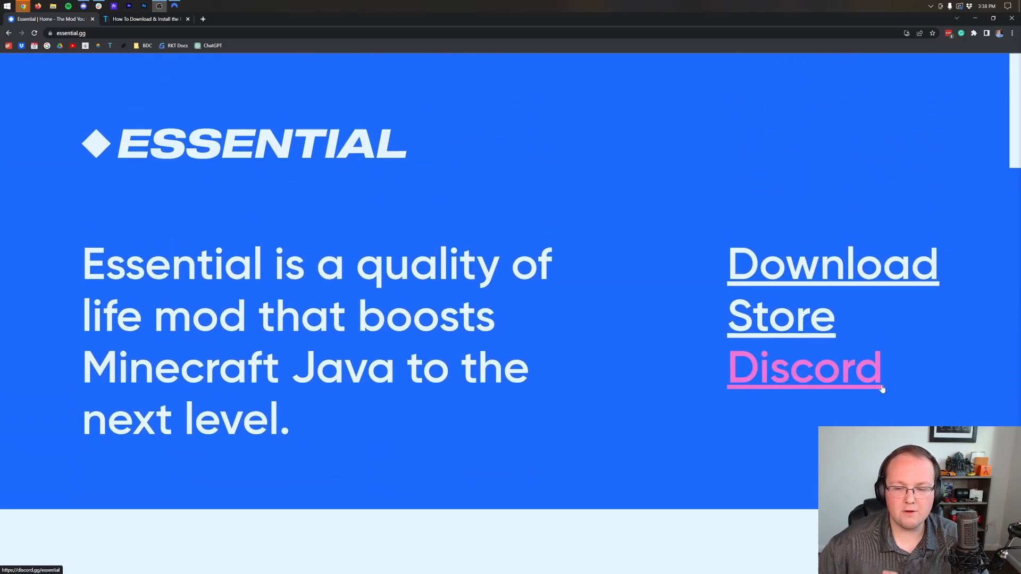
{"action": "mouse_move", "coordinate": [911, 354]}
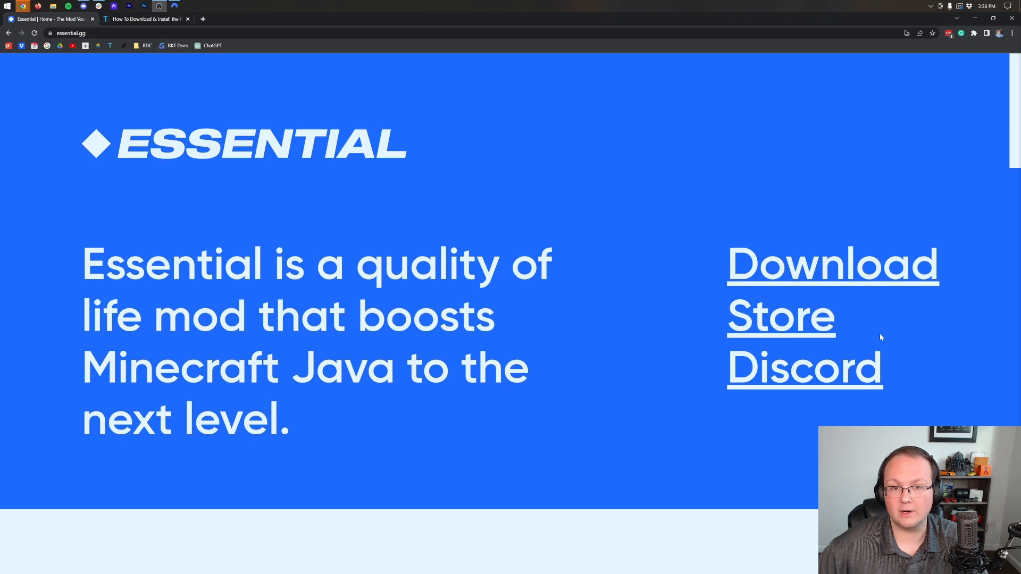
{"action": "mouse_move", "coordinate": [639, 230]}
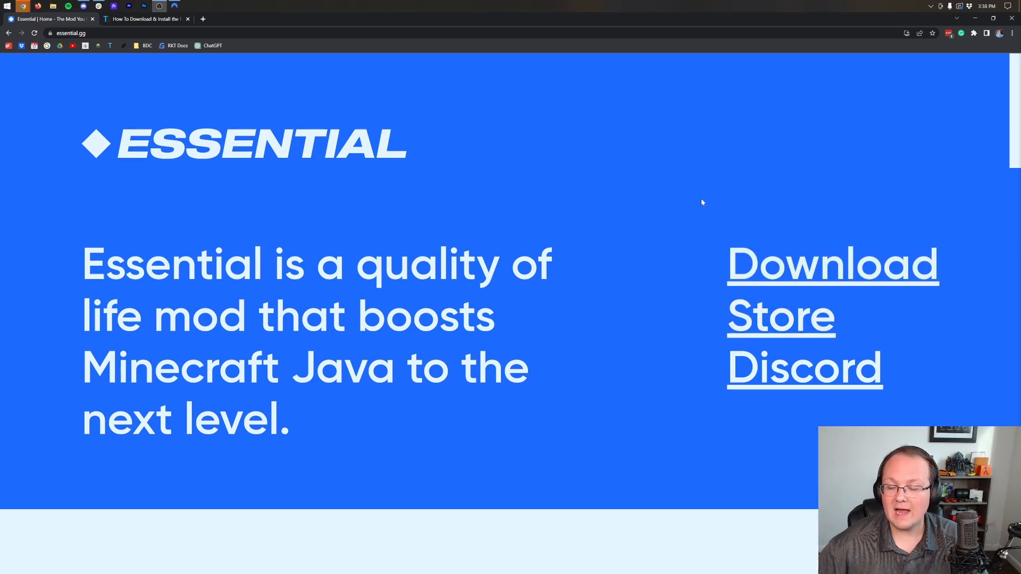
{"action": "left_click", "coordinate": [832, 265]}
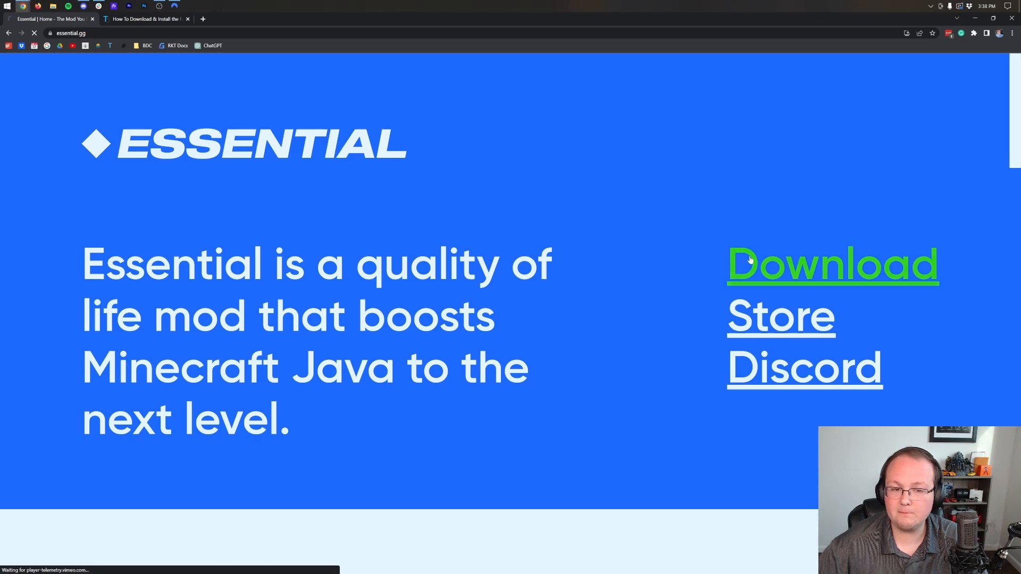
{"action": "left_click", "coordinate": [832, 265]}
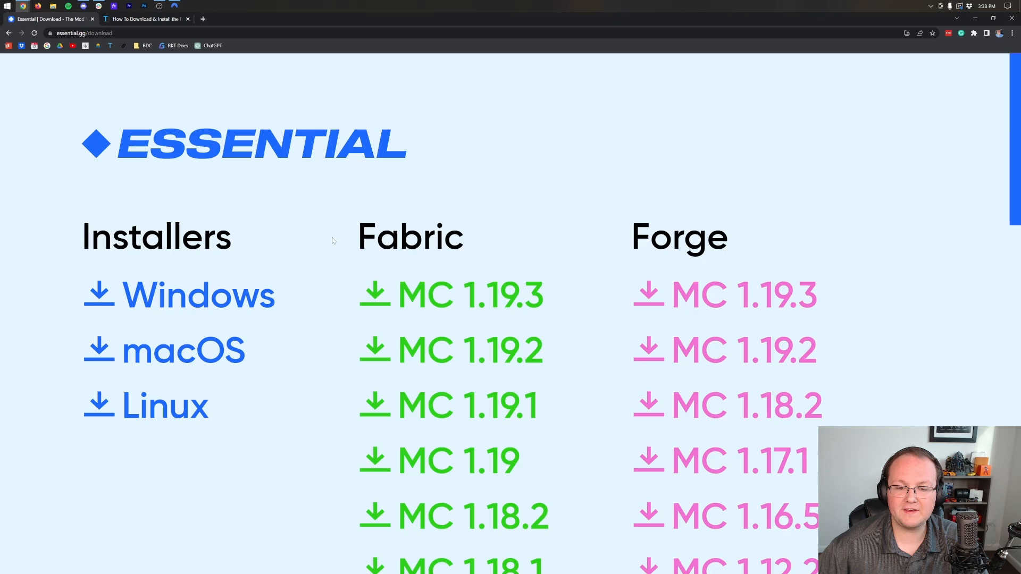
{"action": "mouse_move", "coordinate": [596, 237]}
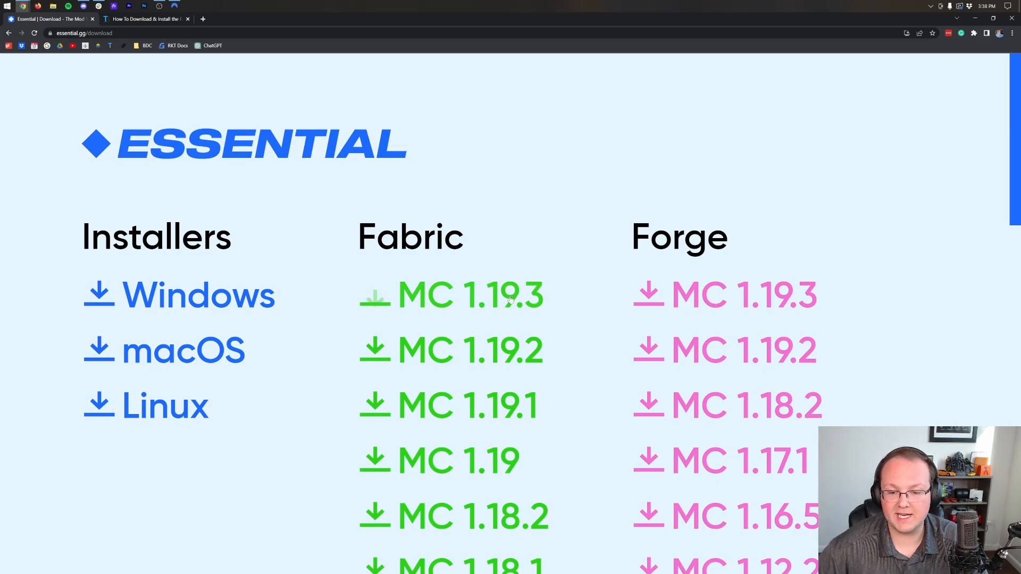
{"action": "left_click", "coordinate": [452, 295]}
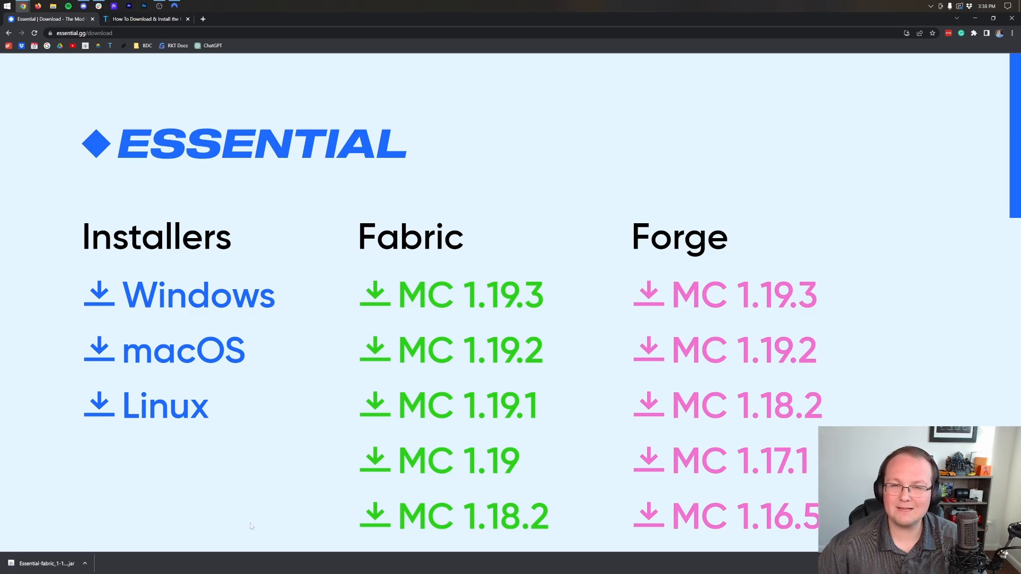
{"action": "mouse_move", "coordinate": [254, 525]}
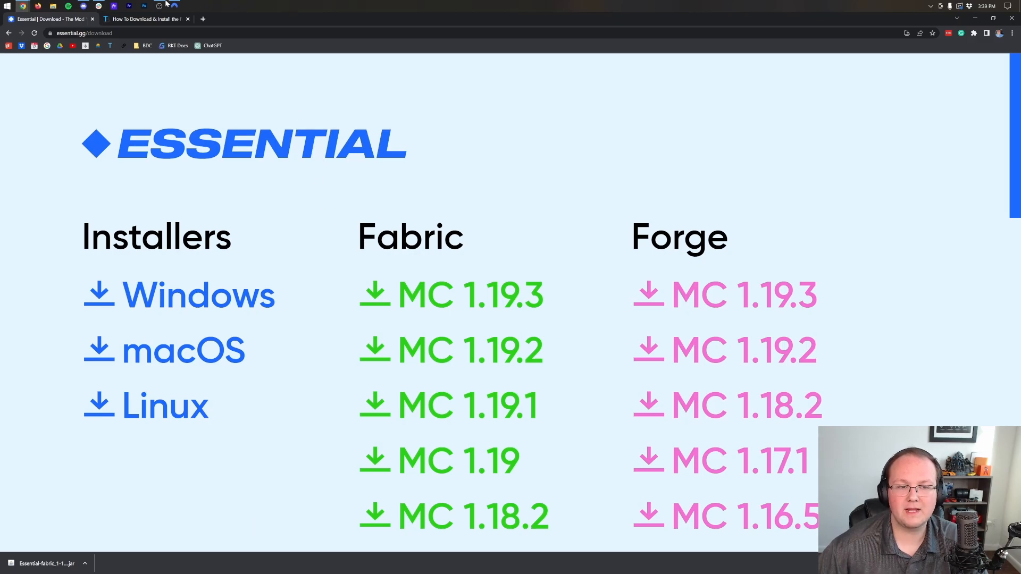
Follow The Breakdown's Fabric guide to fabricmc.net and download the universal installer jar
{"action": "left_click", "coordinate": [143, 18]}
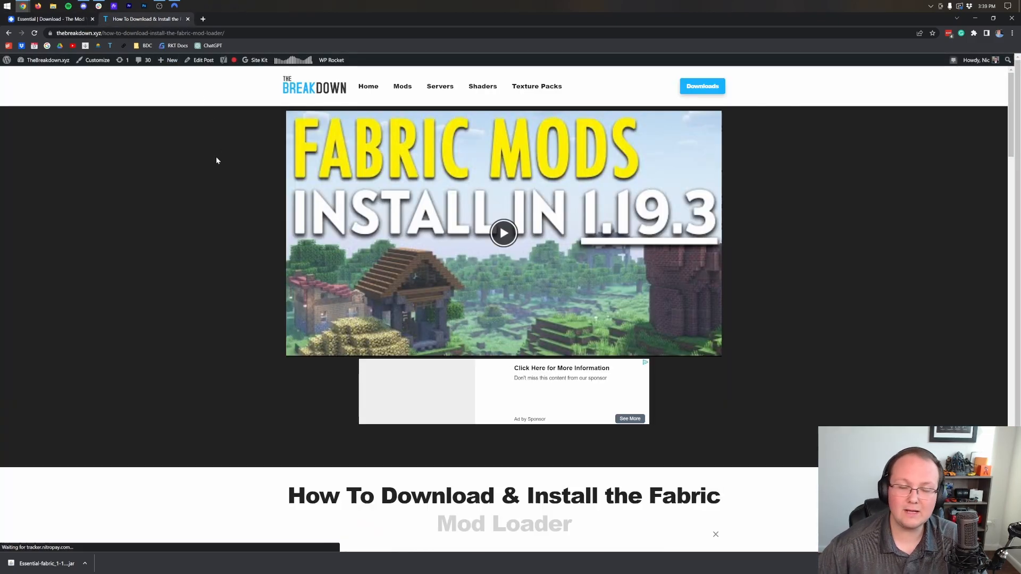
{"action": "scroll", "scroll_direction": "down", "scroll_amount": 3}
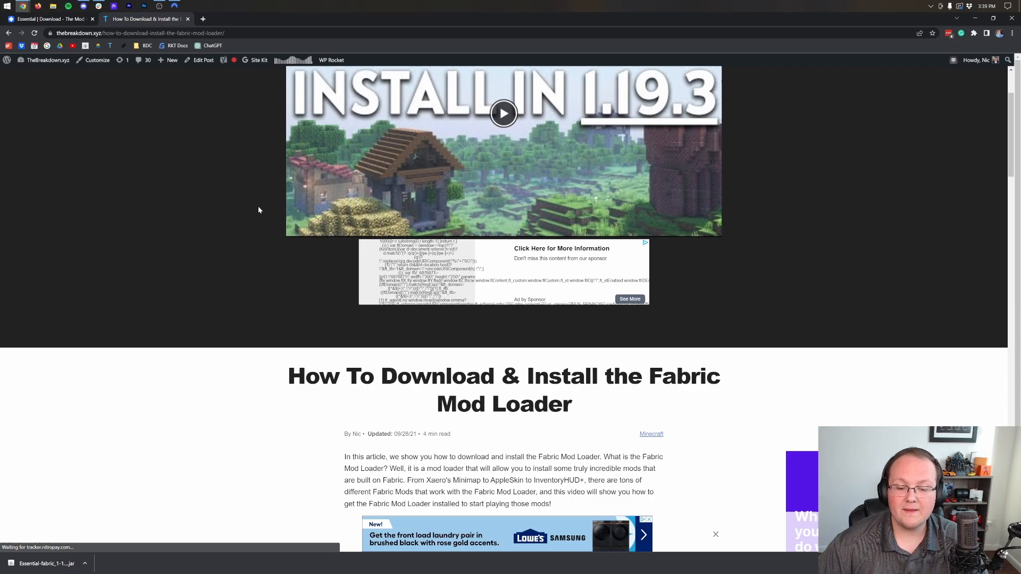
{"action": "scroll", "scroll_direction": "down", "scroll_amount": 3}
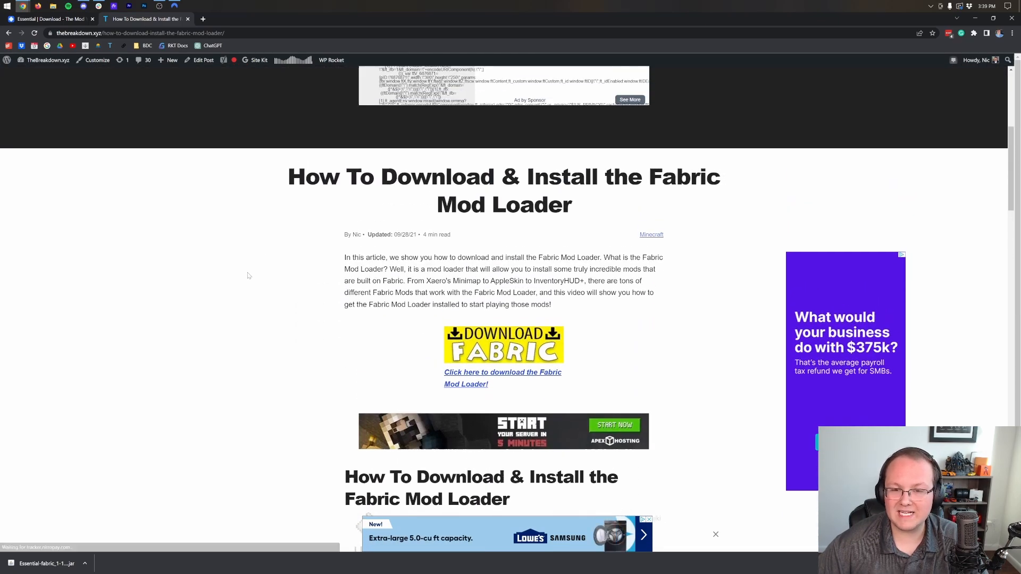
{"action": "scroll", "scroll_direction": "down", "scroll_amount": 3}
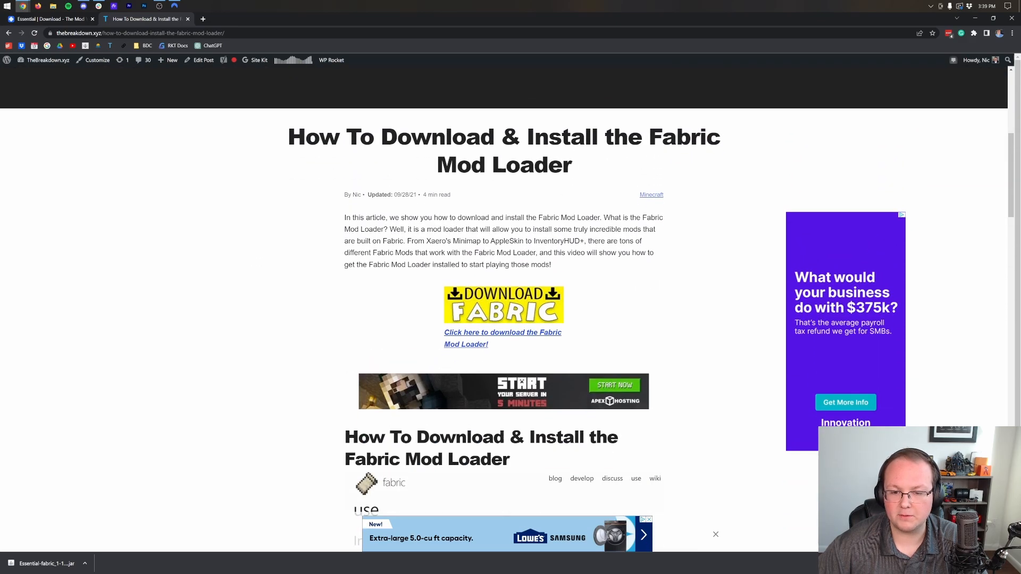
{"action": "left_click", "coordinate": [502, 332]}
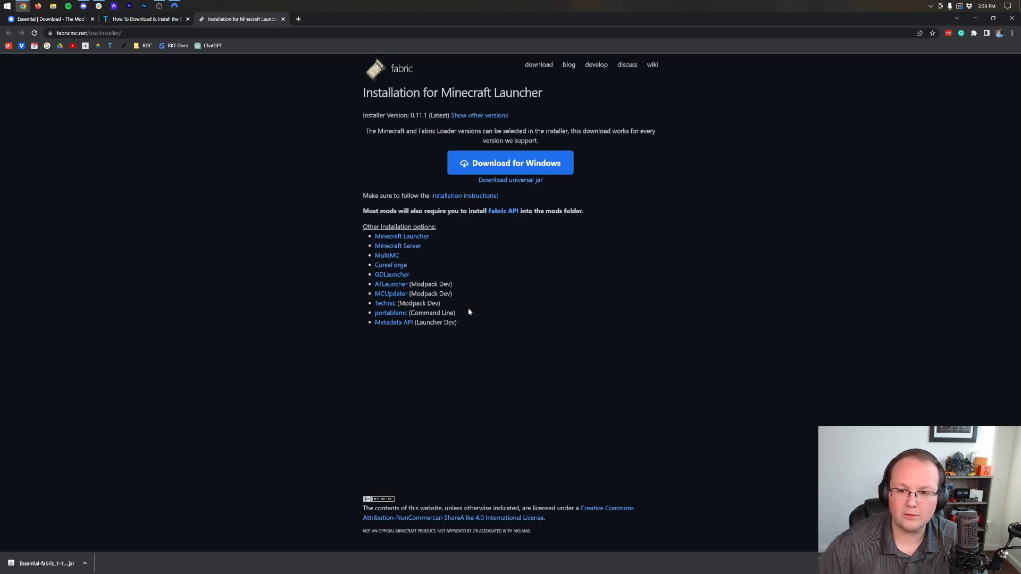
{"action": "mouse_move", "coordinate": [510, 180]}
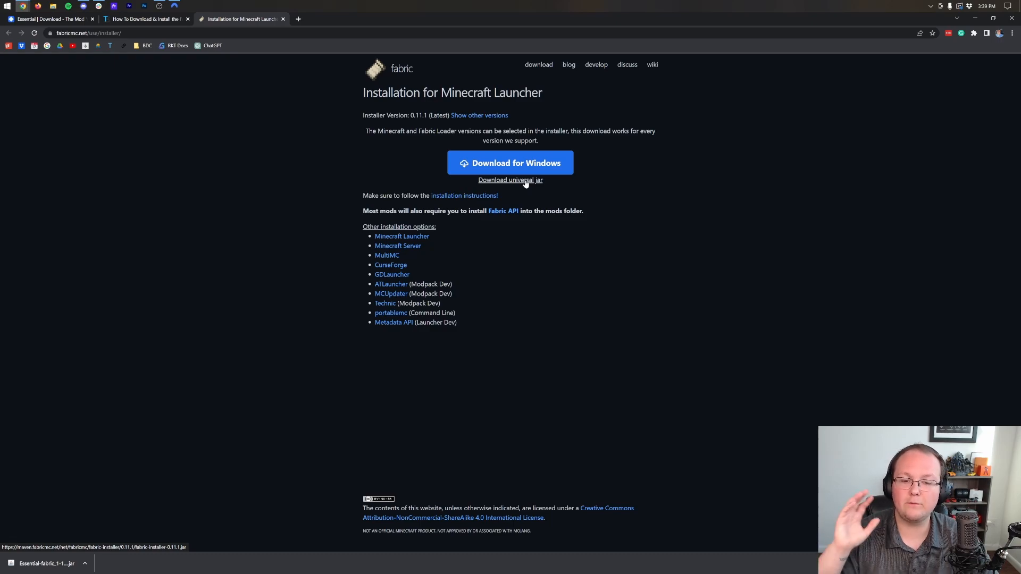
{"action": "left_click", "coordinate": [510, 180]}
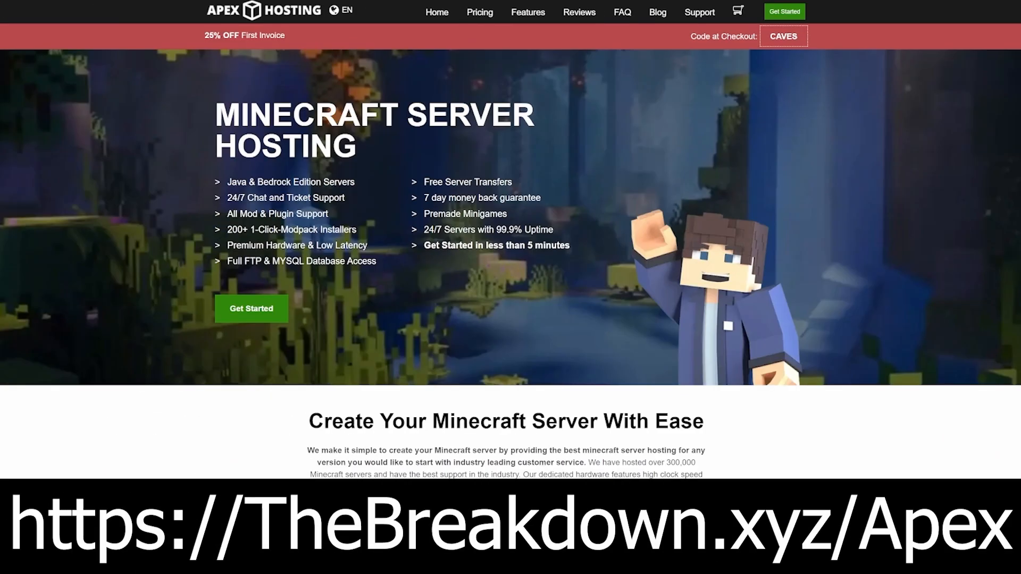
{"action": "mouse_move", "coordinate": [58, 234]}
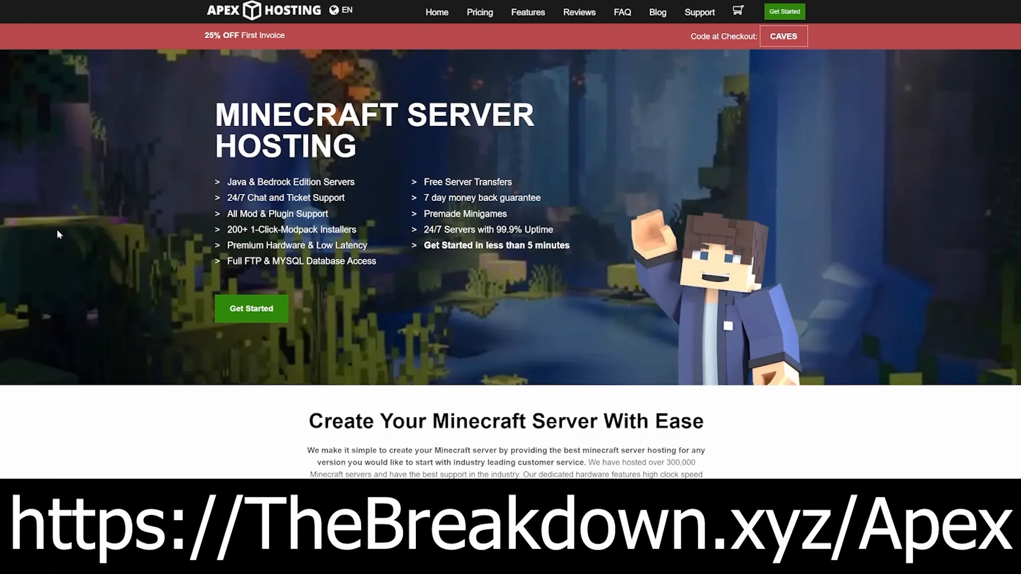
{"action": "mouse_move", "coordinate": [226, 204]}
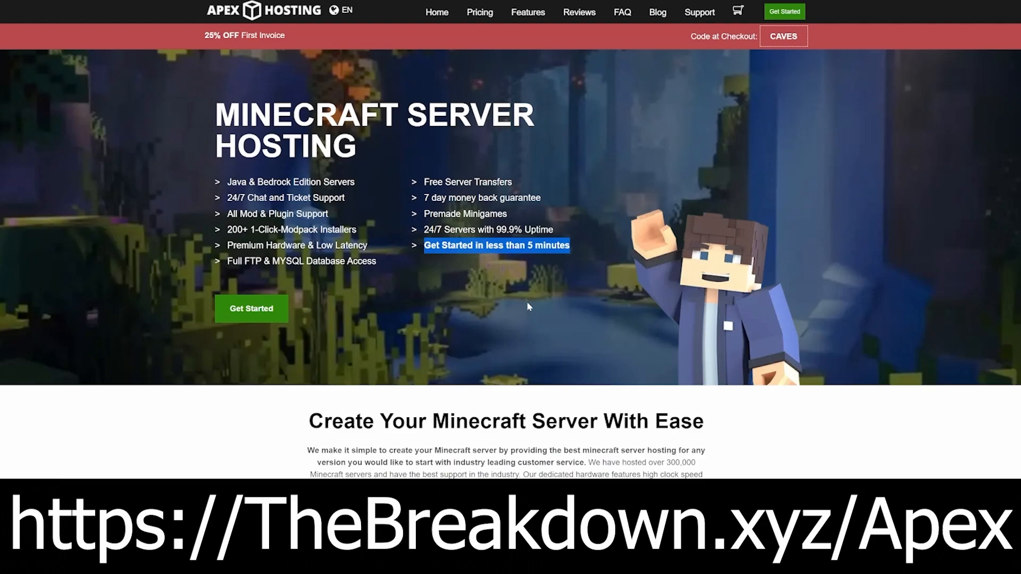
{"action": "scroll", "scroll_direction": "down", "scroll_amount": 3}
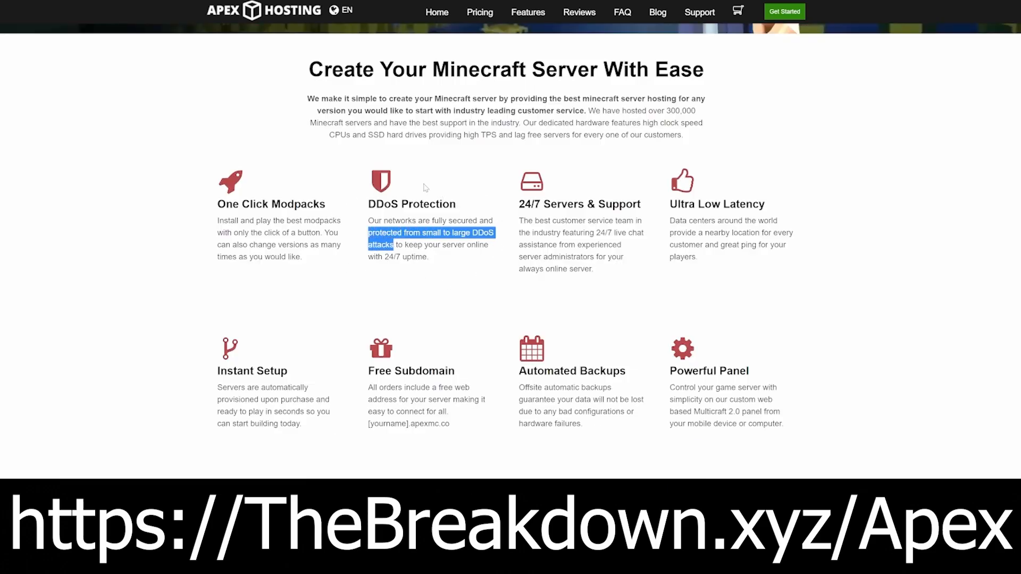
{"action": "left_click", "coordinate": [616, 296]}
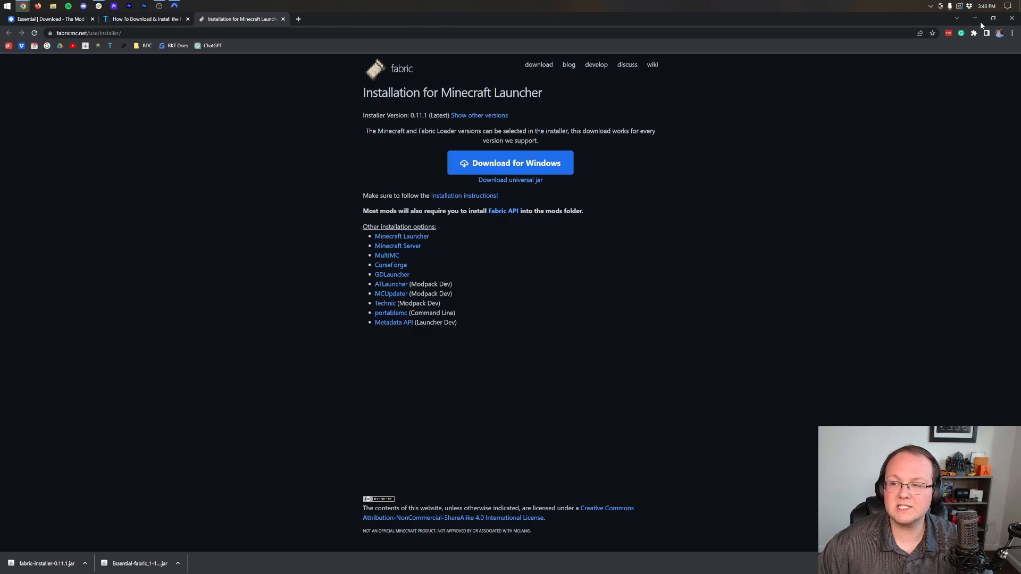
Move the Fabric installer and Essential Fabric jars from Downloads onto the desktop
{"action": "left_click", "coordinate": [974, 18]}
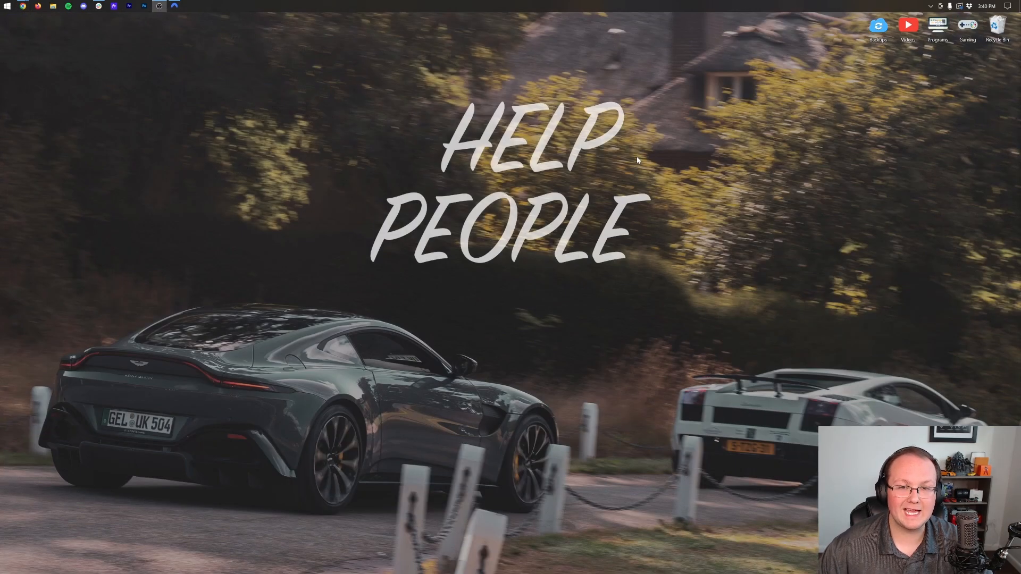
{"action": "mouse_move", "coordinate": [313, 98]}
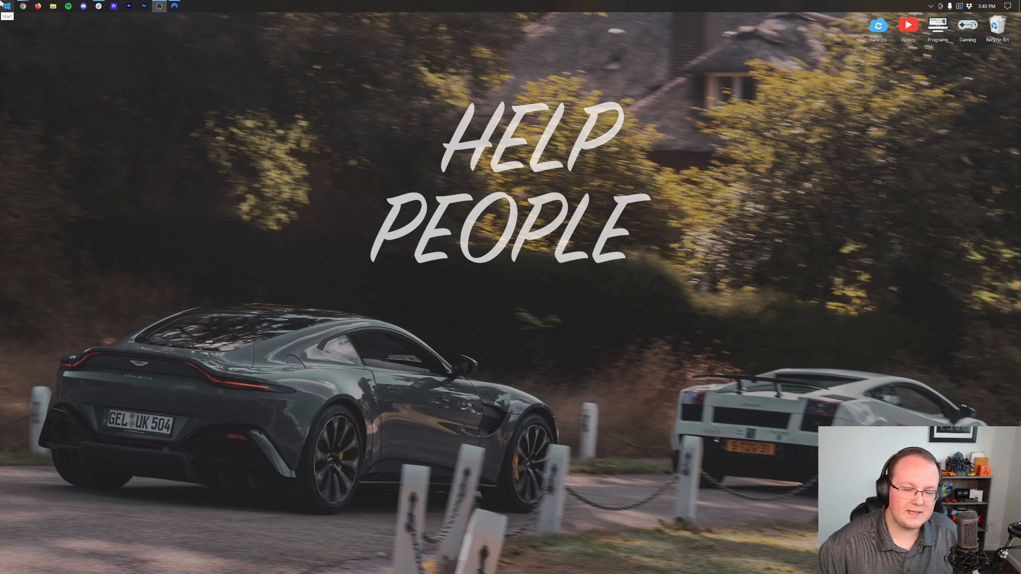
{"action": "left_click", "coordinate": [6, 6]}
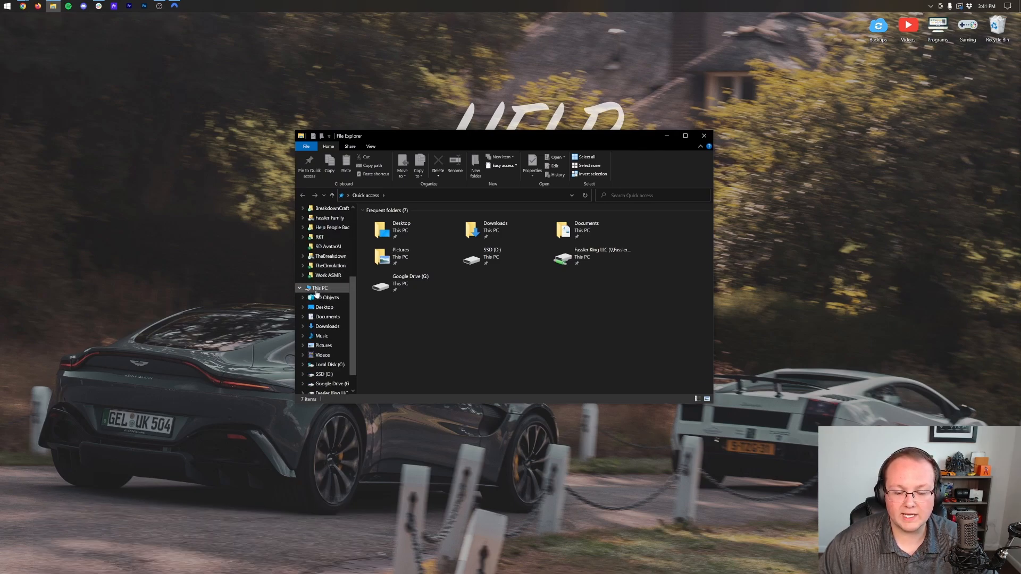
{"action": "left_click", "coordinate": [319, 288]}
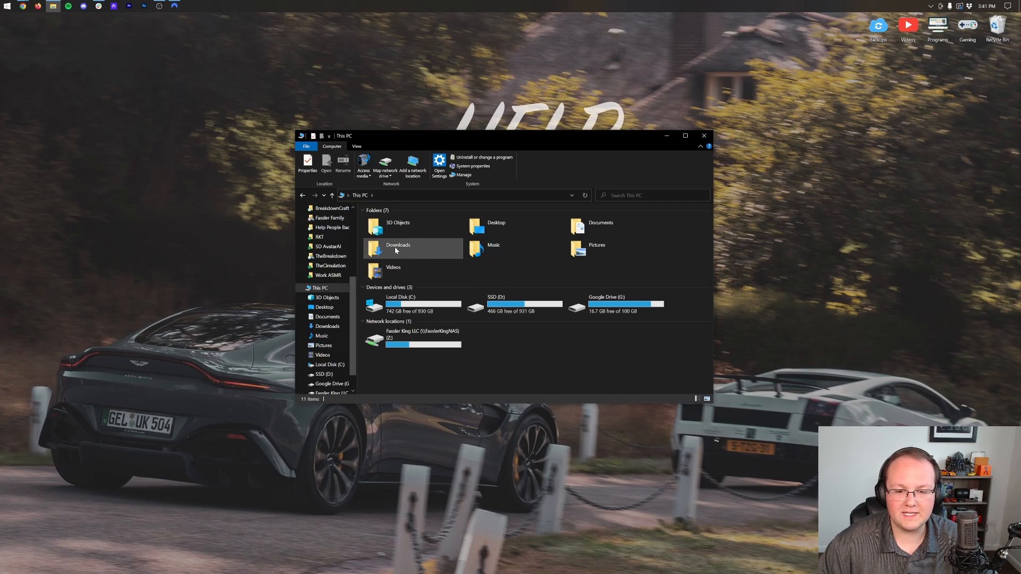
{"action": "double_click", "coordinate": [398, 249]}
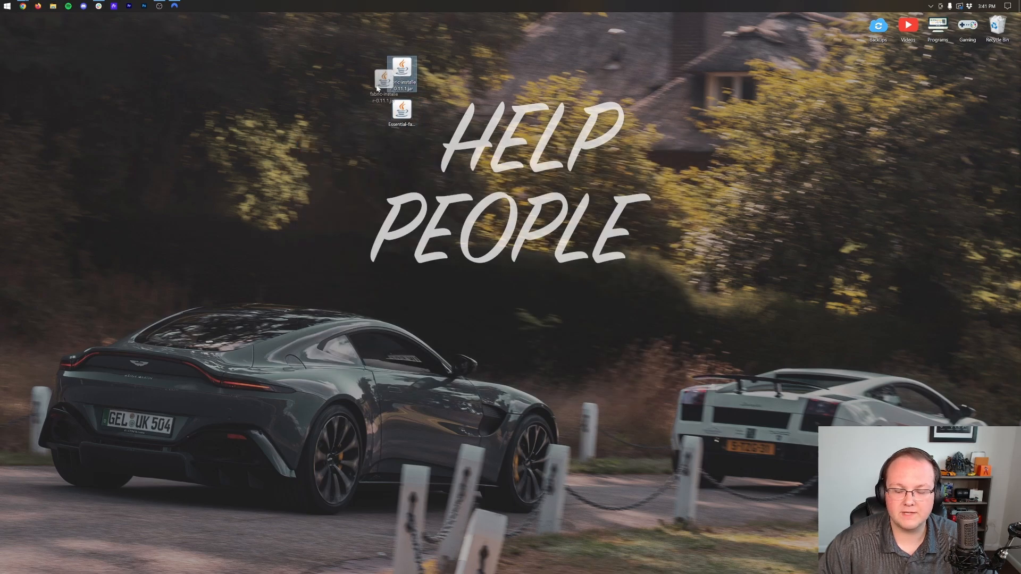
{"action": "left_click_drag", "start_coordinate": [402, 75], "coordinate": [343, 116]}
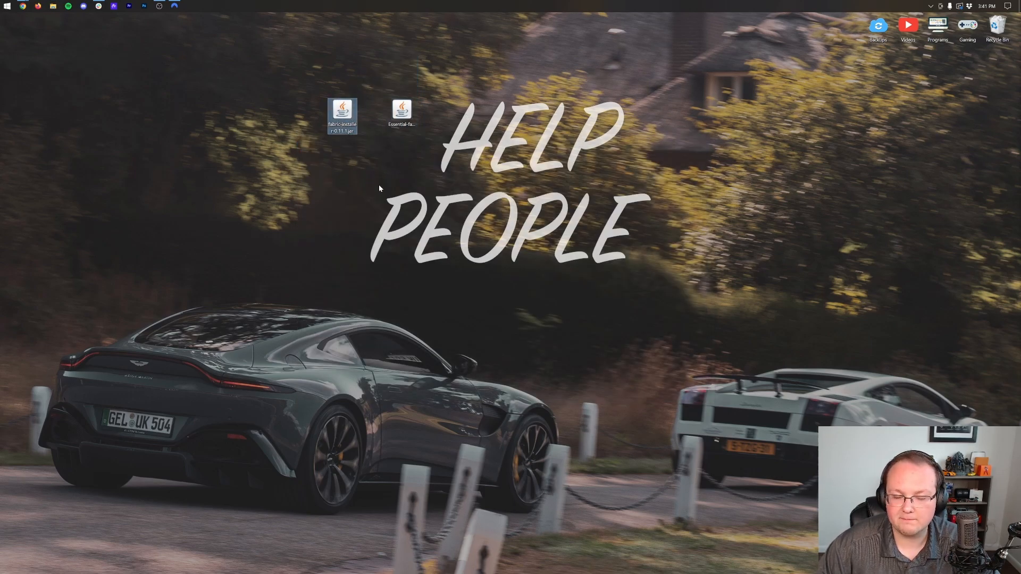
Confirm Java(TM) Platform SE binary is the Open with app for the Fabric installer jar
{"action": "right_click", "coordinate": [342, 116]}
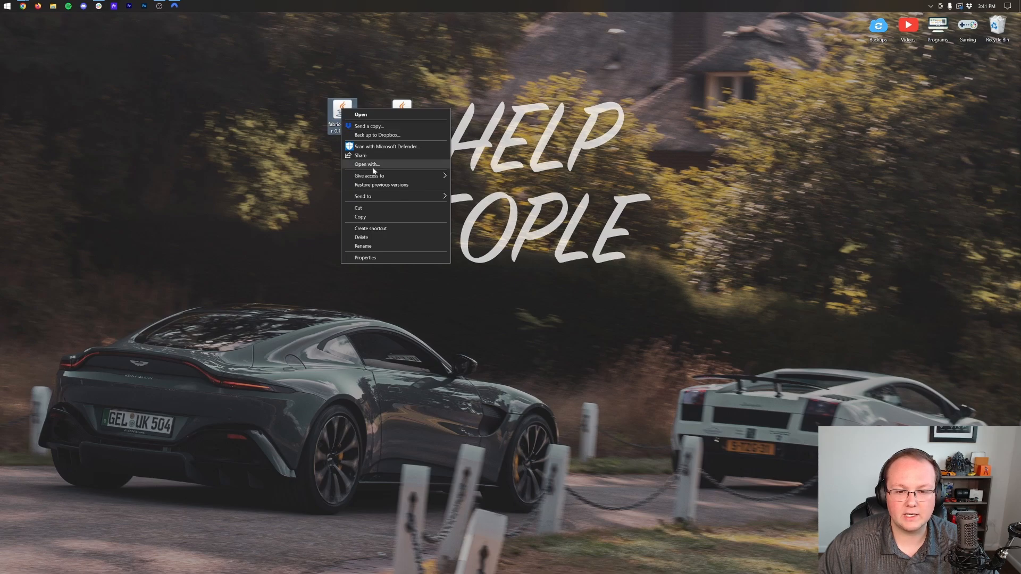
{"action": "left_click", "coordinate": [366, 164]}
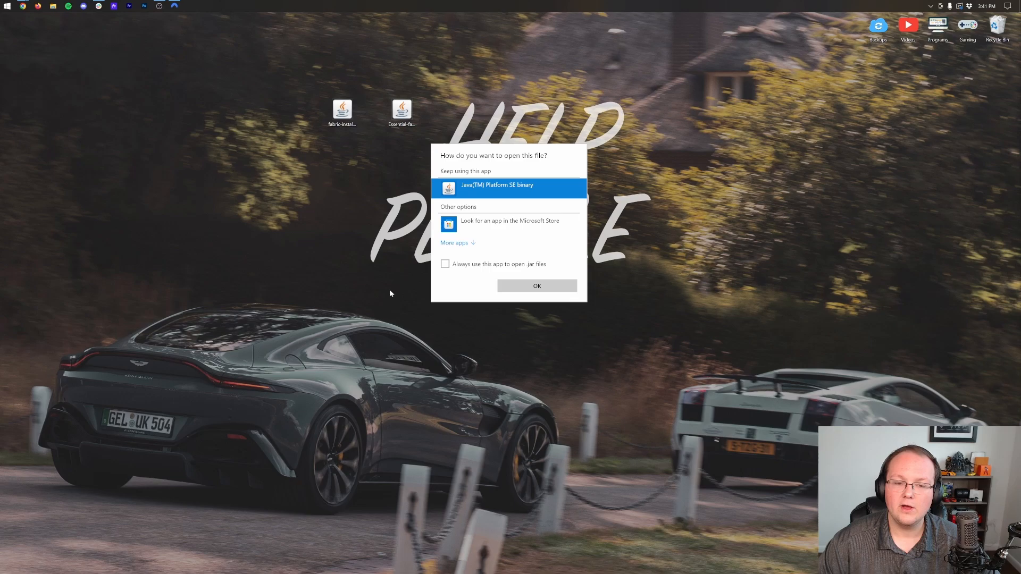
{"action": "left_click", "coordinate": [536, 286]}
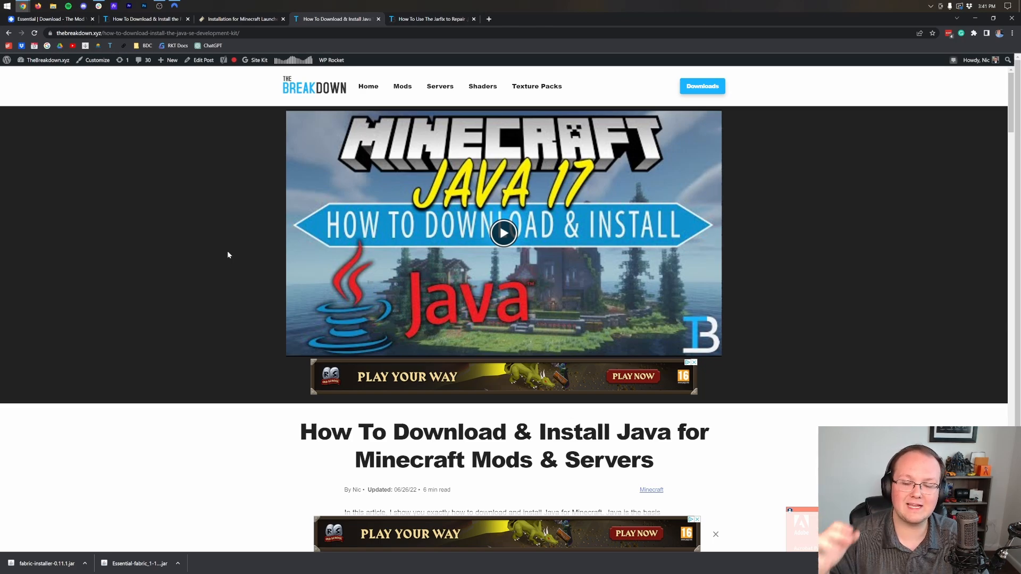
Scroll The Breakdown's Java install guide and switch between it and the Jarfix guide
{"action": "scroll", "scroll_direction": "down", "scroll_amount": 3}
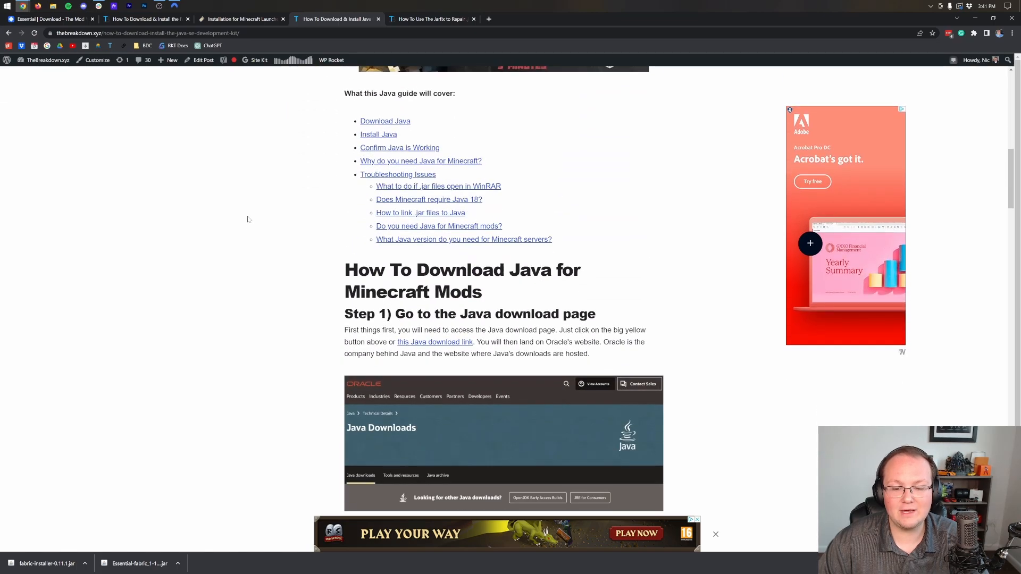
{"action": "scroll", "scroll_direction": "down", "scroll_amount": 3}
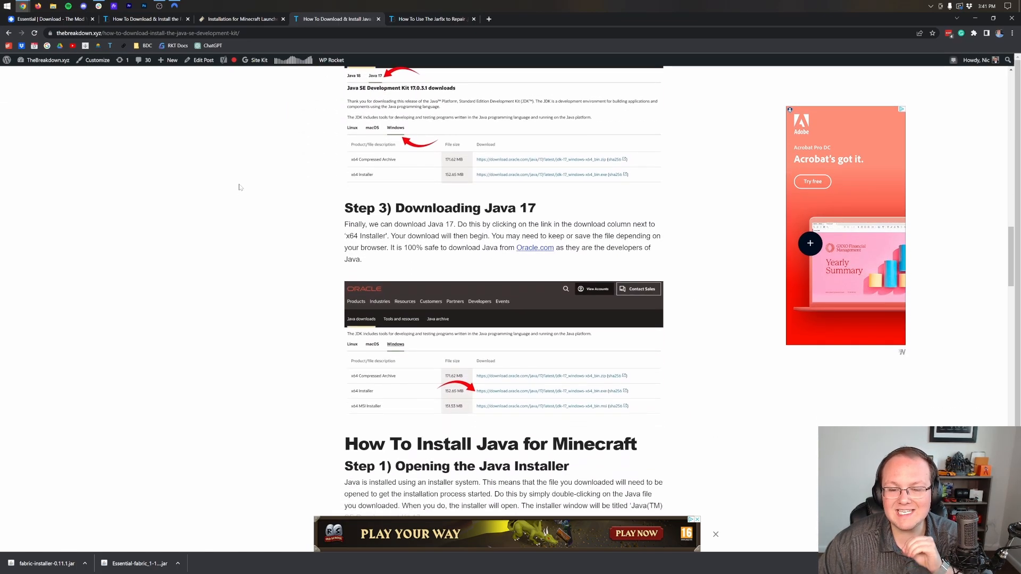
{"action": "scroll", "scroll_direction": "down", "scroll_amount": 3}
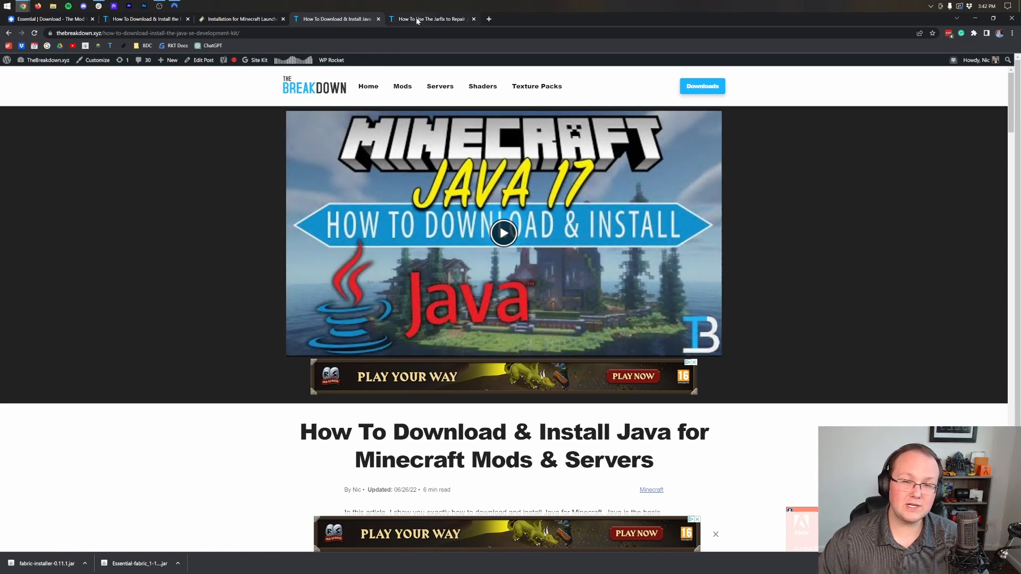
{"action": "left_click", "coordinate": [430, 19]}
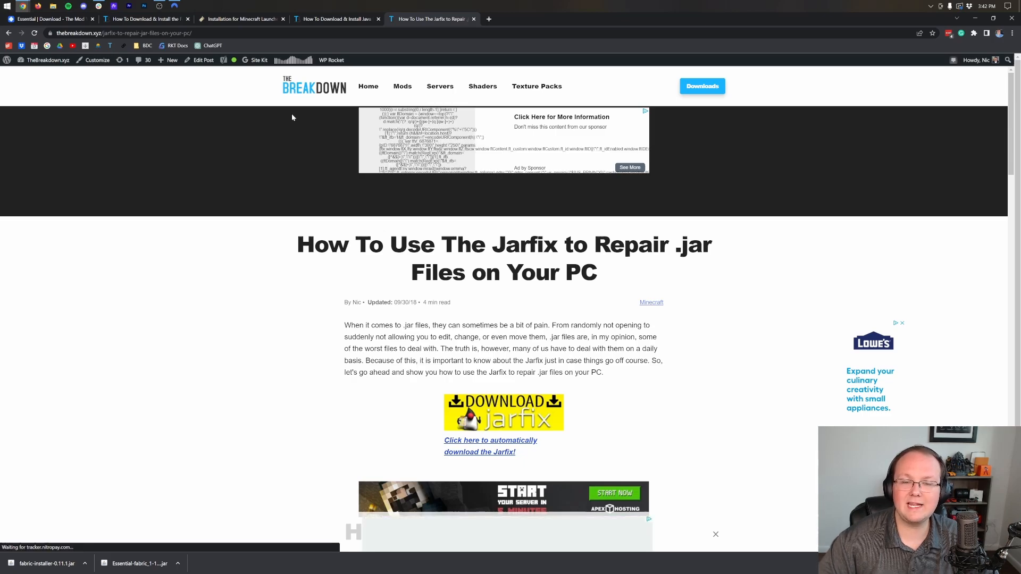
{"action": "left_click", "coordinate": [335, 18]}
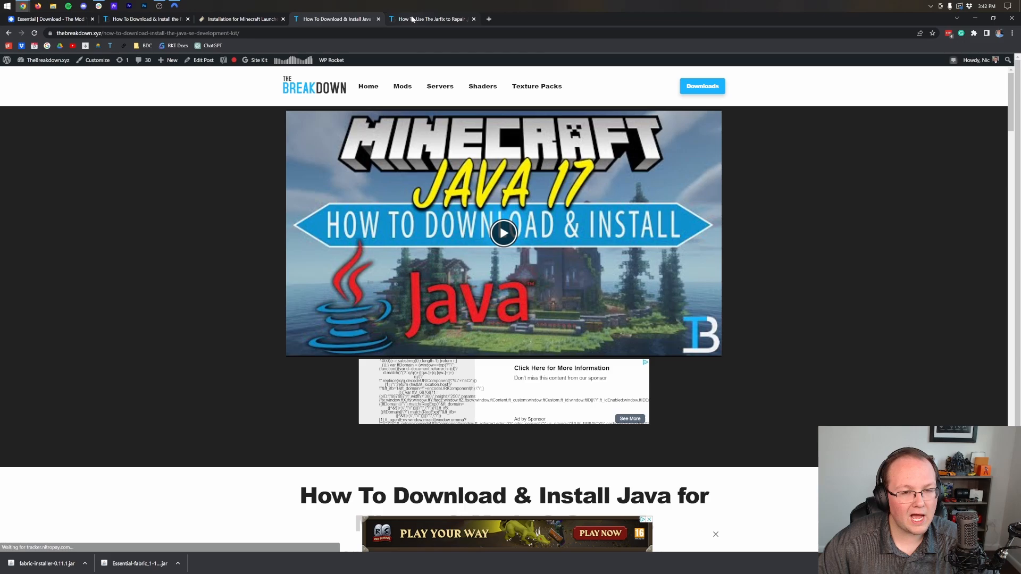
{"action": "left_click", "coordinate": [430, 18]}
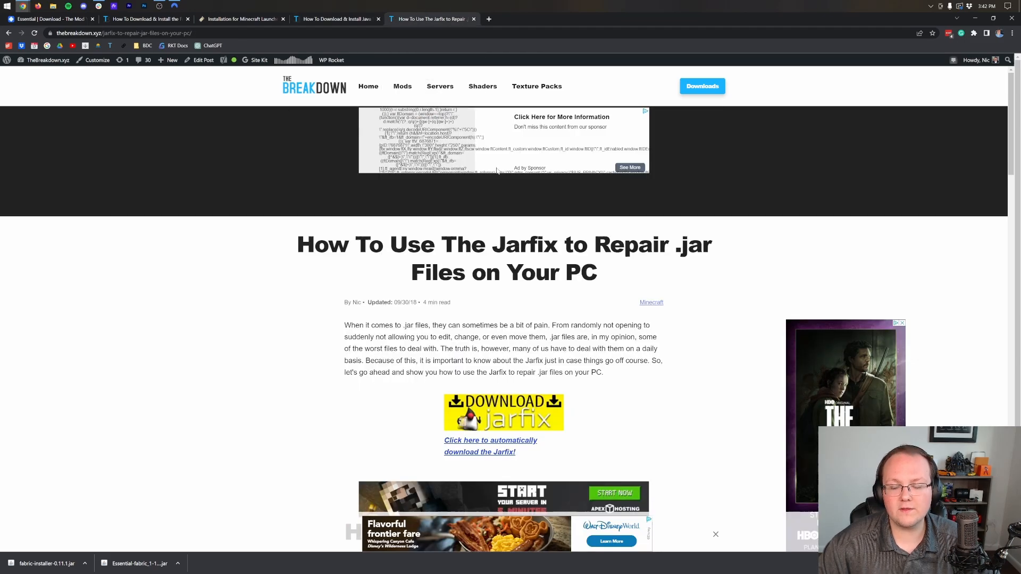
{"action": "scroll", "scroll_direction": "down", "scroll_amount": 3}
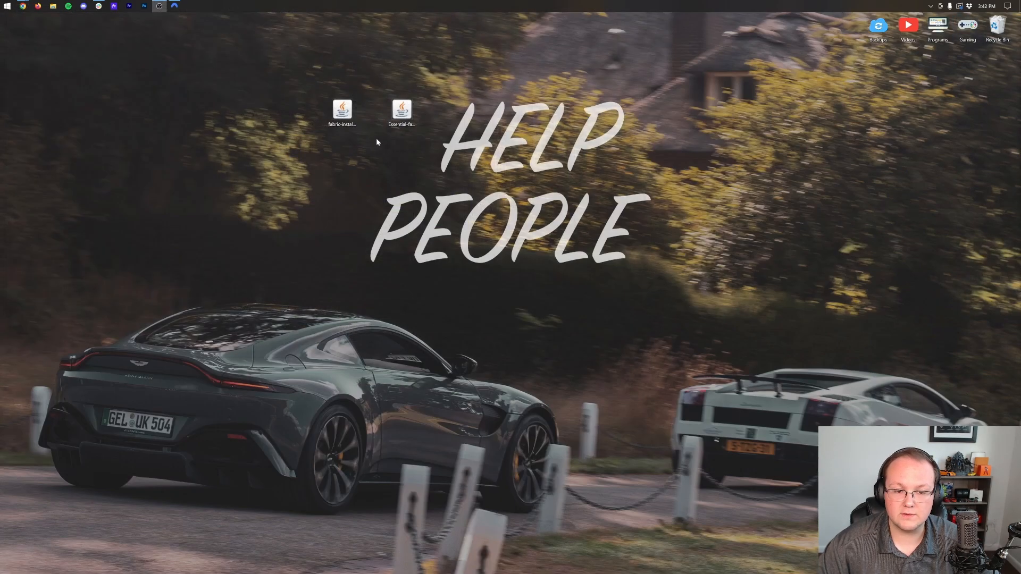
Install Fabric Loader 0.14.13 for Minecraft 1.19.3 with Create profile checked
{"action": "right_click", "coordinate": [342, 109]}
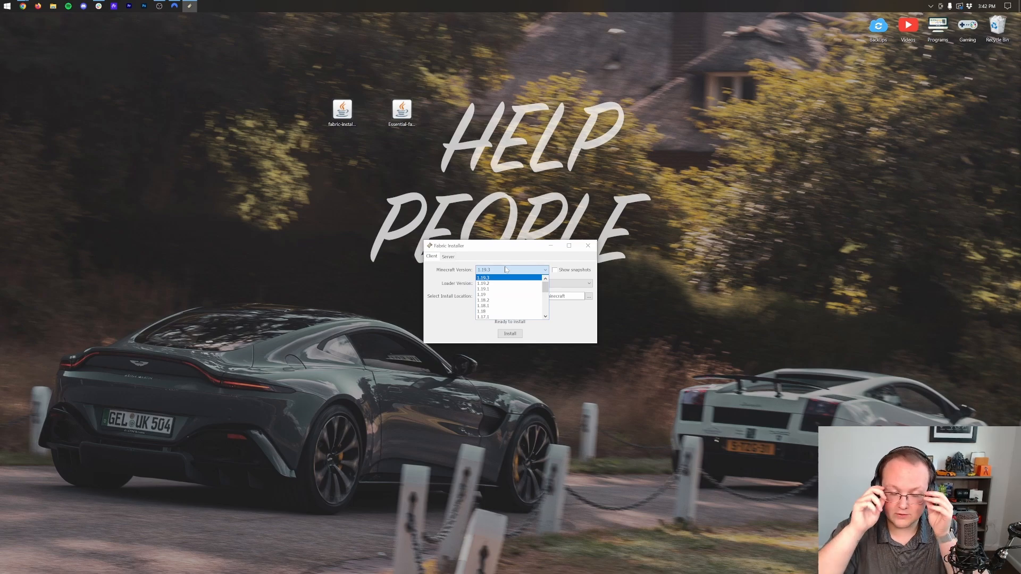
{"action": "left_click", "coordinate": [507, 277]}
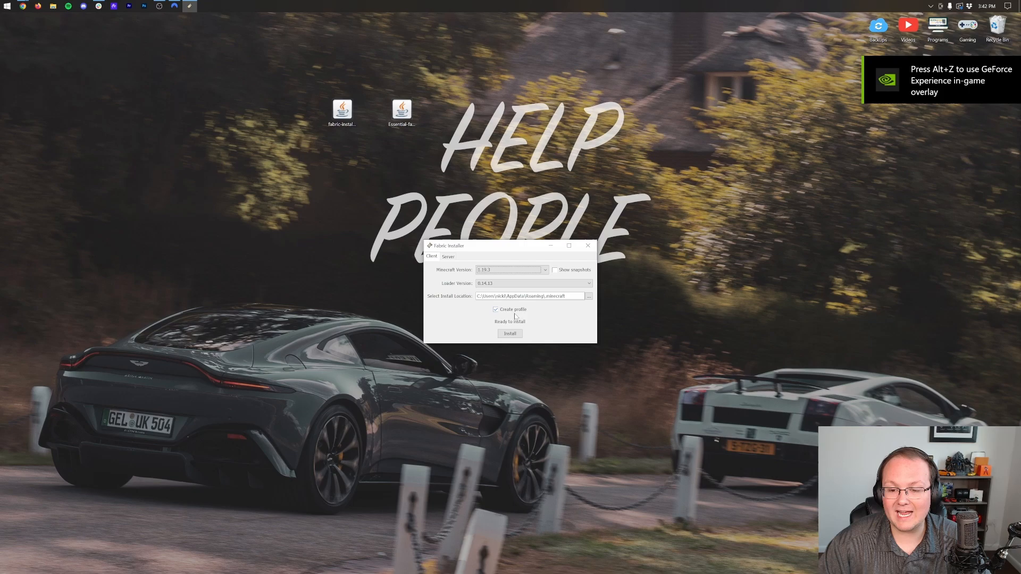
{"action": "left_click", "coordinate": [510, 333]}
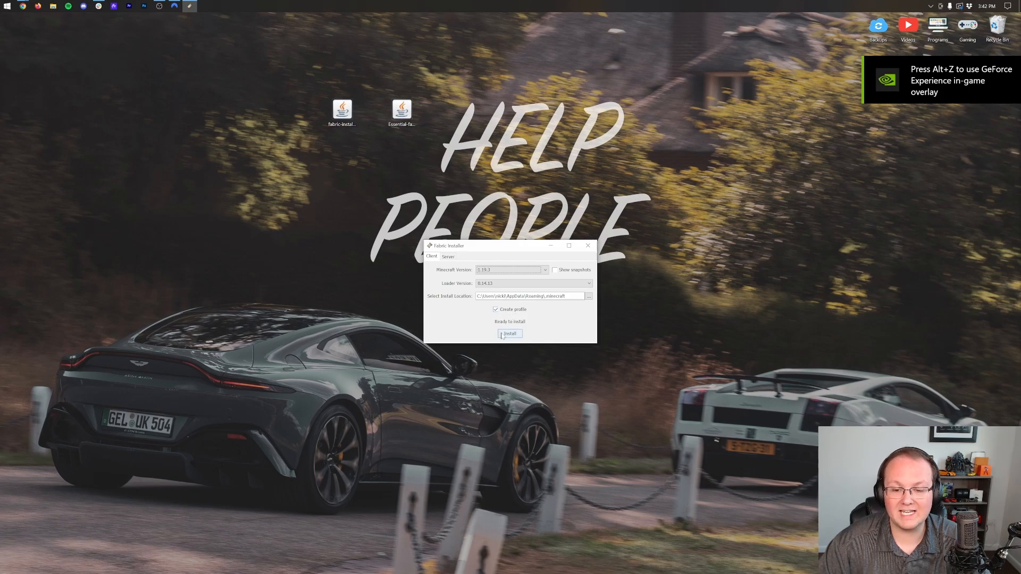
{"action": "left_click", "coordinate": [509, 334]}
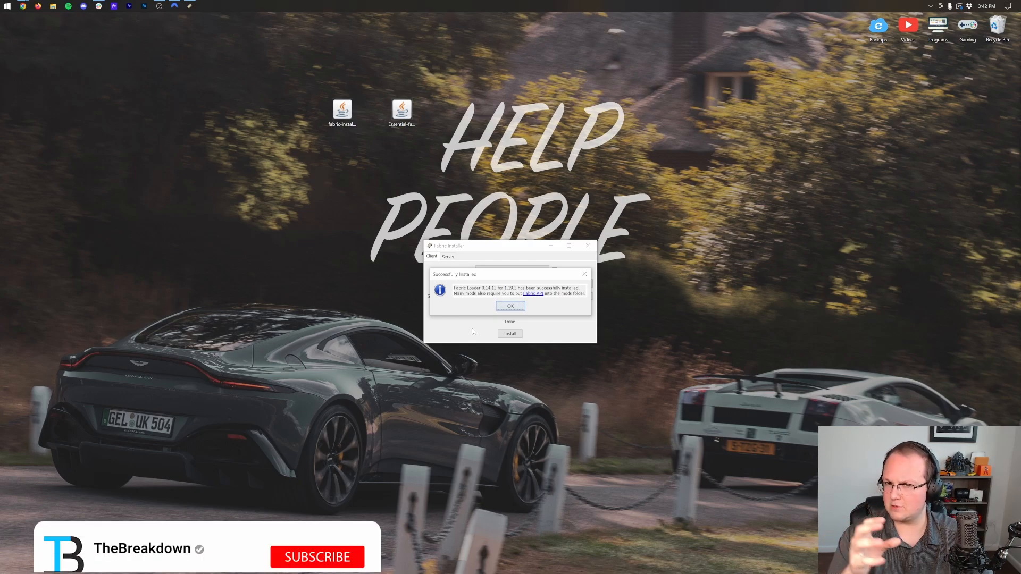
Dismiss the Fabric success dialog and launch the Minecraft Launcher from the desktop
{"action": "left_click", "coordinate": [317, 556]}
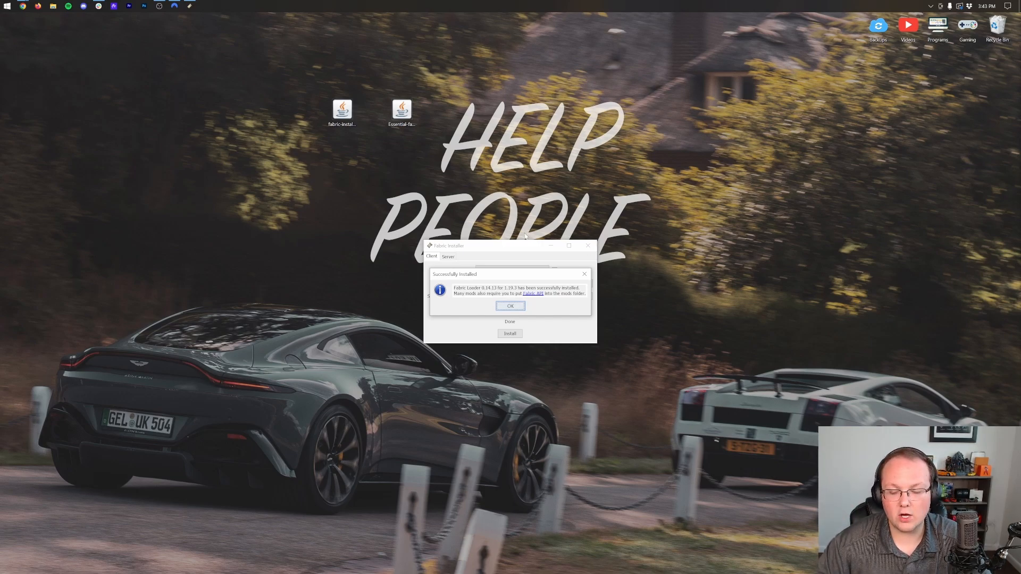
{"action": "left_click", "coordinate": [510, 306]}
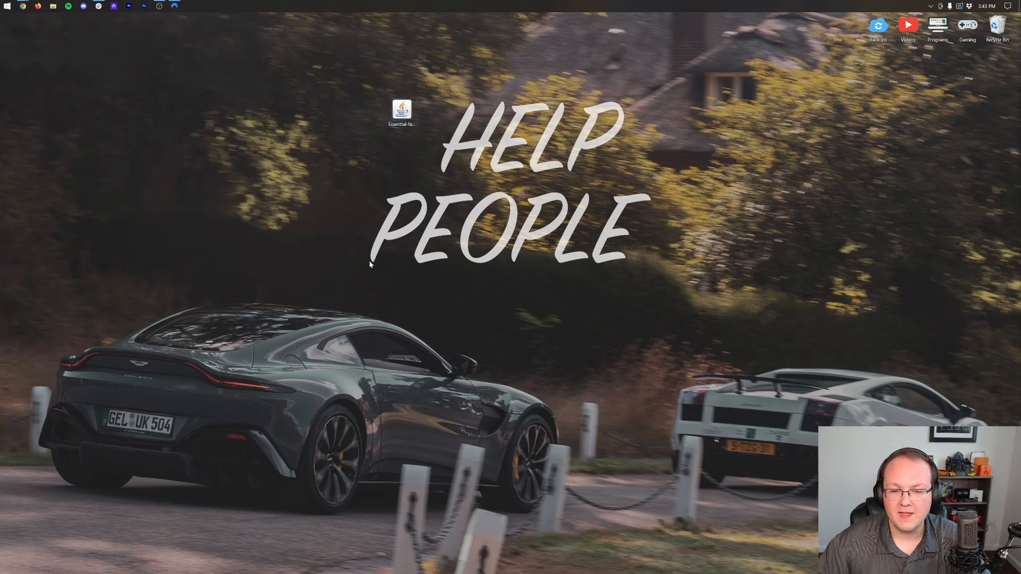
{"action": "double_click", "coordinate": [402, 109]}
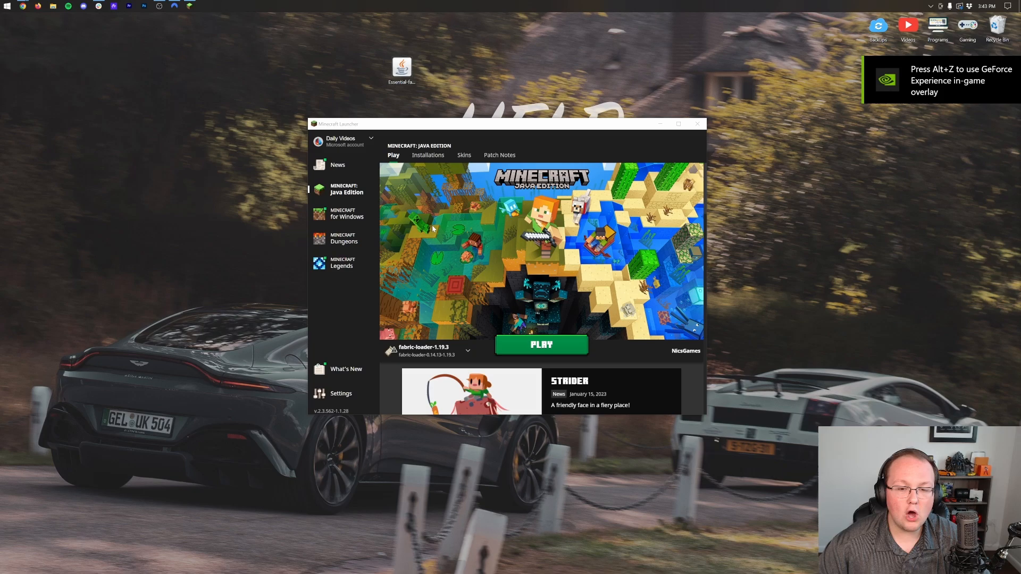
Show the Installations tab and toggle the Modded filter off and back on
{"action": "left_click", "coordinate": [427, 154]}
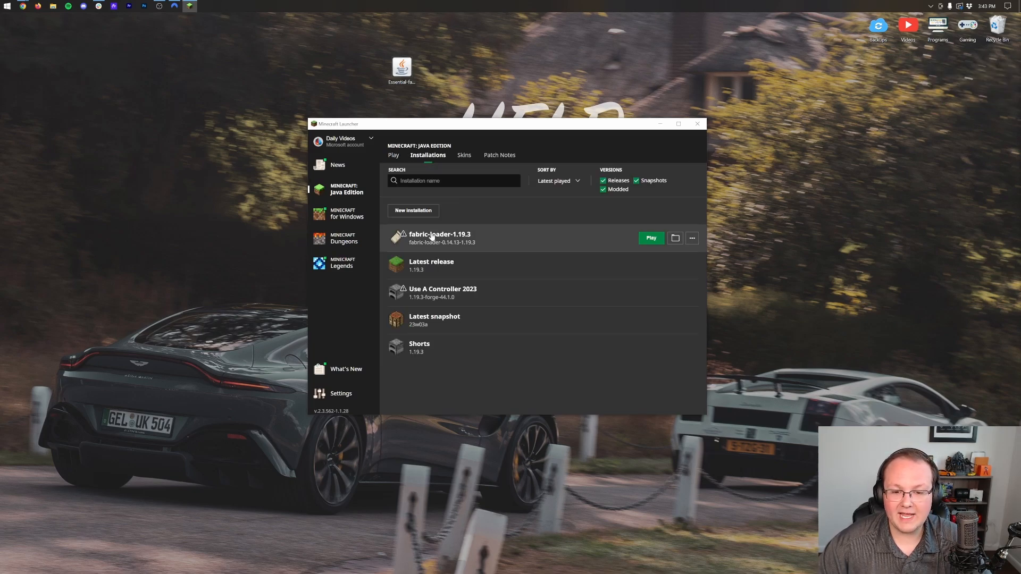
{"action": "mouse_move", "coordinate": [472, 241]}
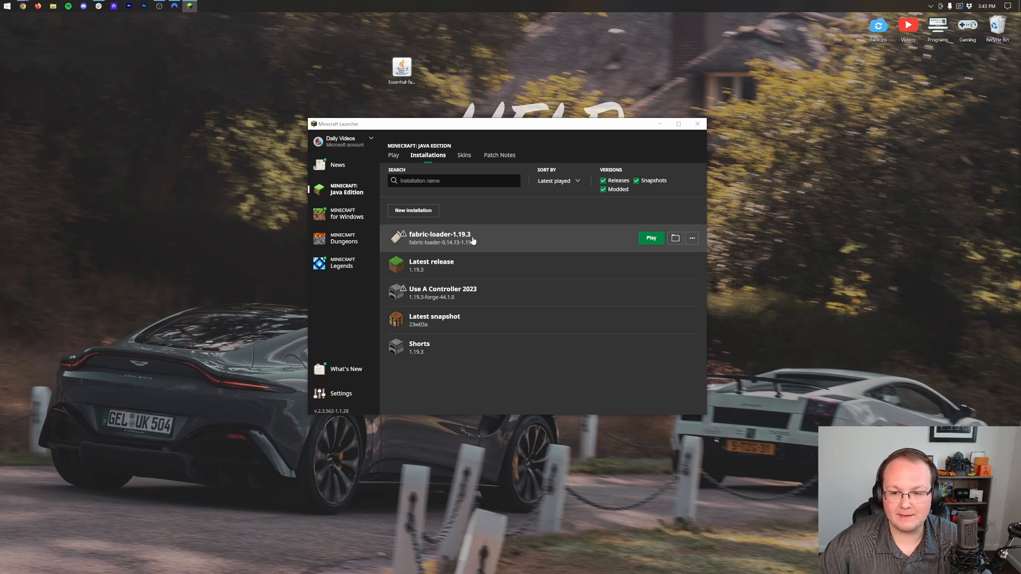
{"action": "left_click", "coordinate": [602, 189]}
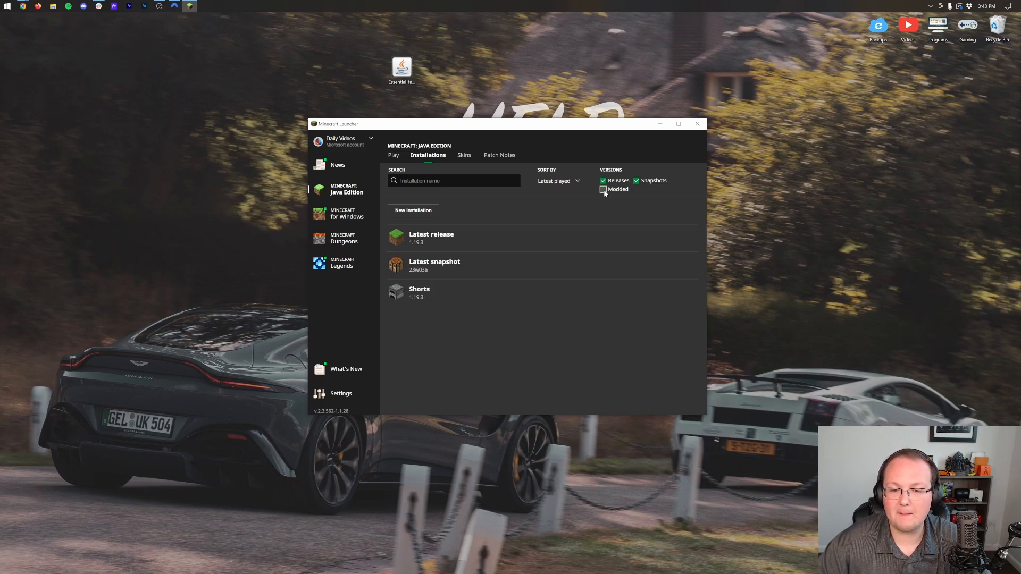
{"action": "left_click", "coordinate": [602, 189]}
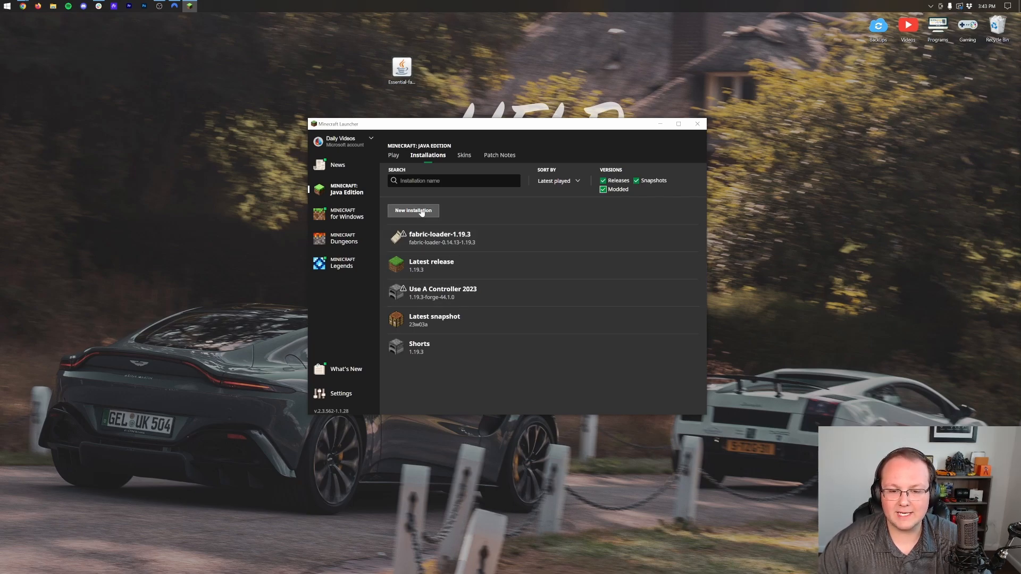
Create installation 'Essential Mod 1.19.3' using release fabric-loader-0.14.13-1.19.3
{"action": "left_click", "coordinate": [413, 211]}
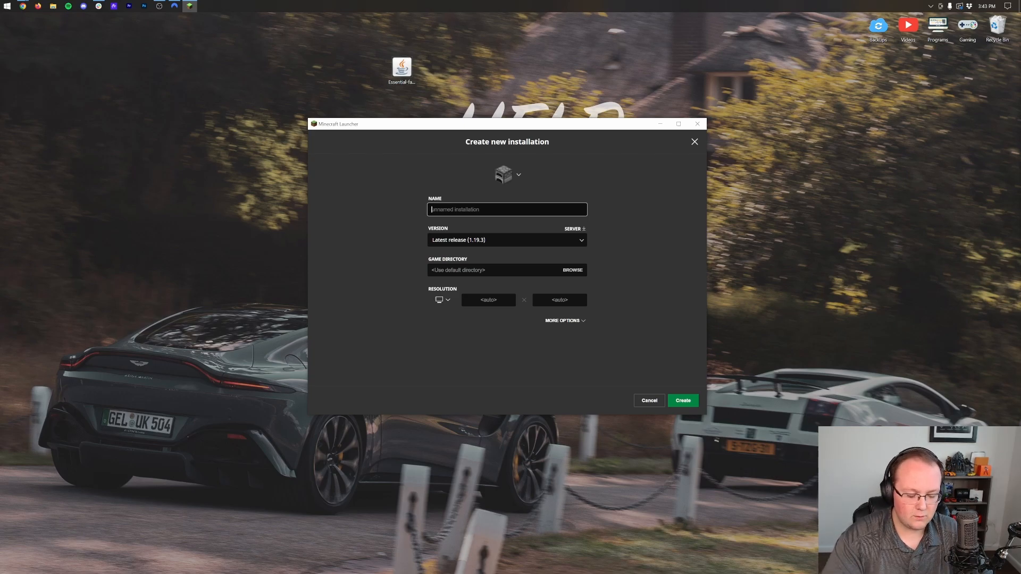
{"action": "type", "text": "Essn"}
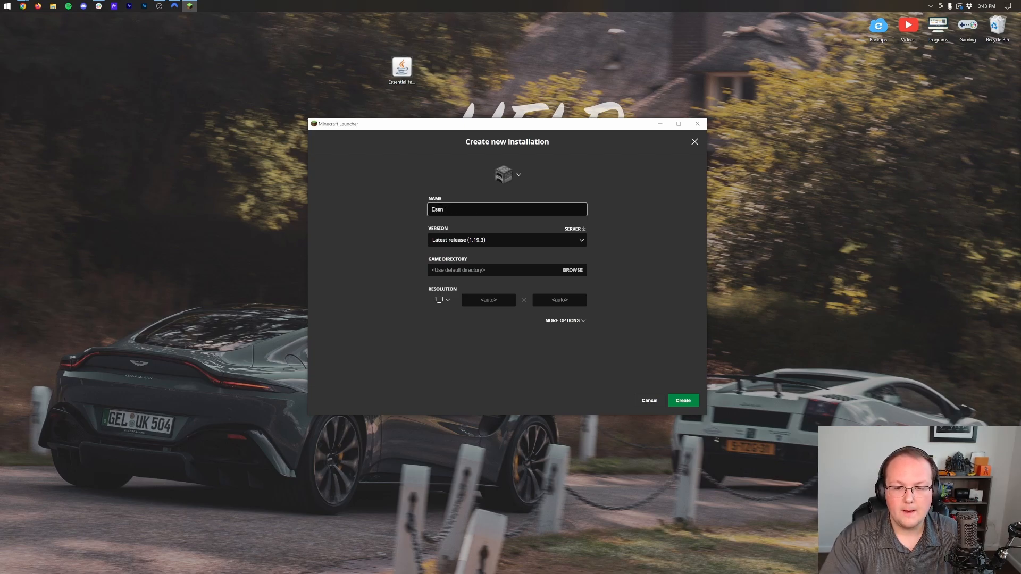
{"action": "type", "text": "Essential Mod 1.19.3"}
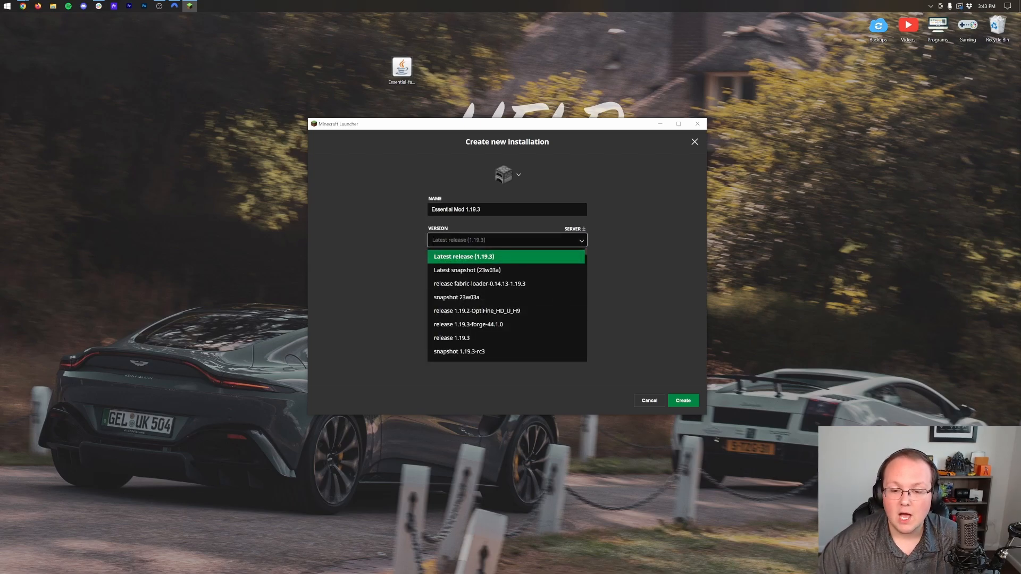
{"action": "mouse_move", "coordinate": [479, 284]}
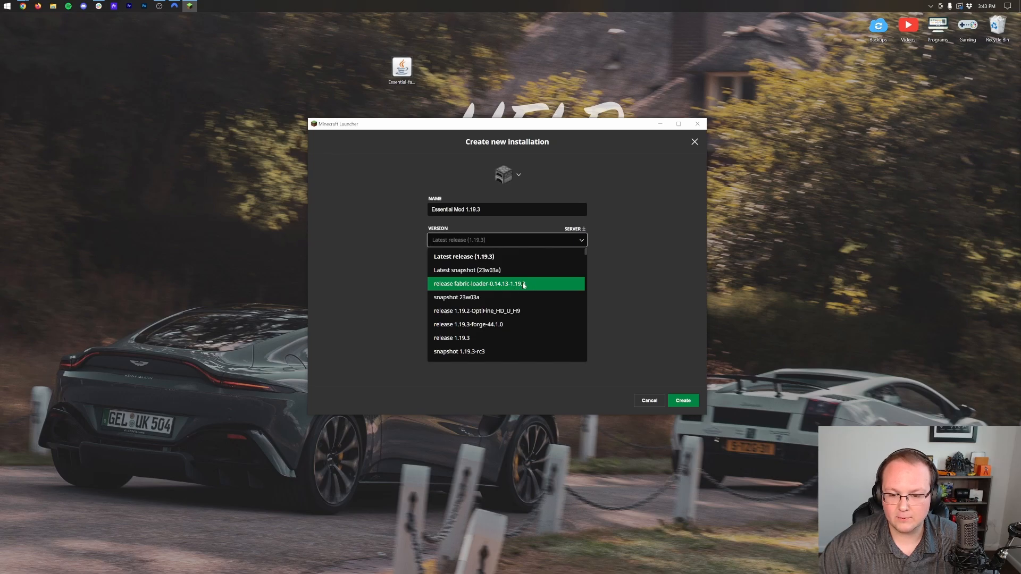
{"action": "left_click", "coordinate": [481, 283]}
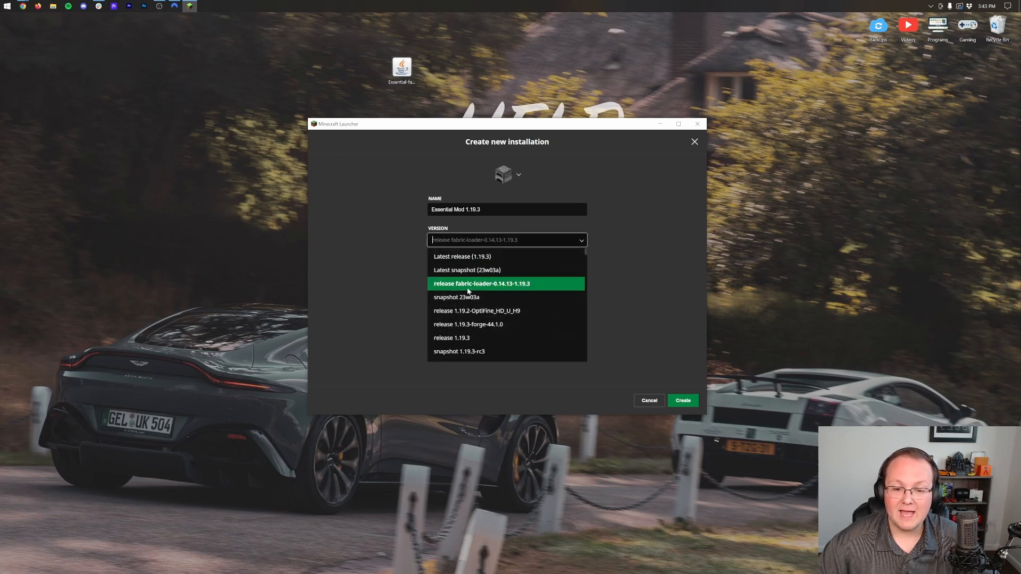
{"action": "scroll", "scroll_direction": "down", "scroll_amount": 3}
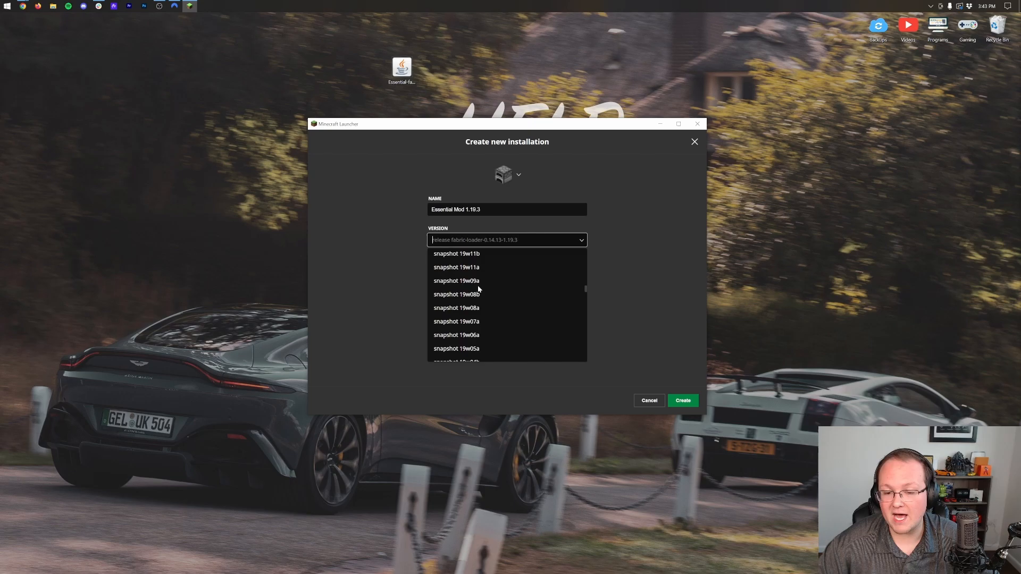
{"action": "scroll", "scroll_direction": "down", "scroll_amount": 3}
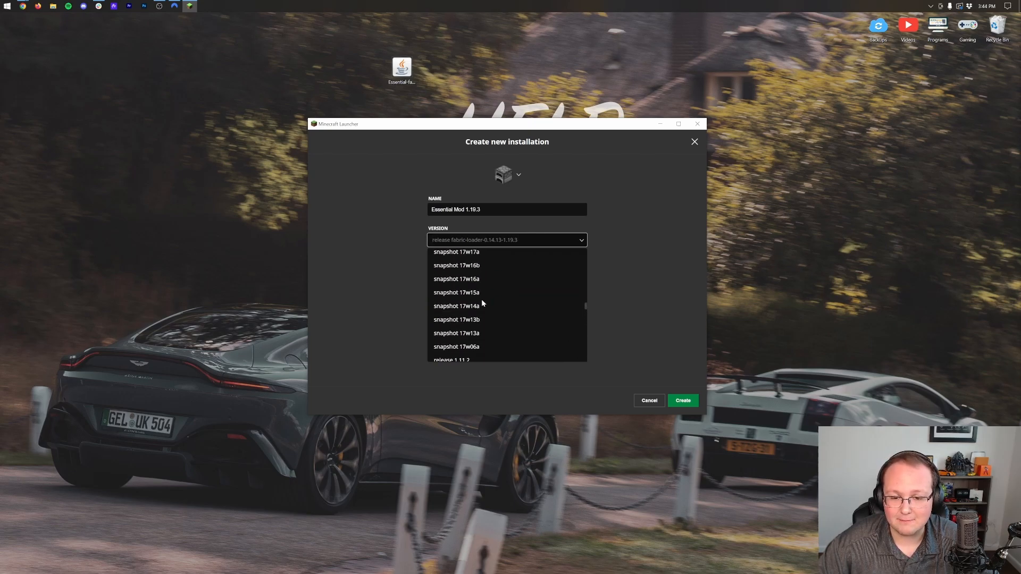
{"action": "left_click", "coordinate": [507, 240]}
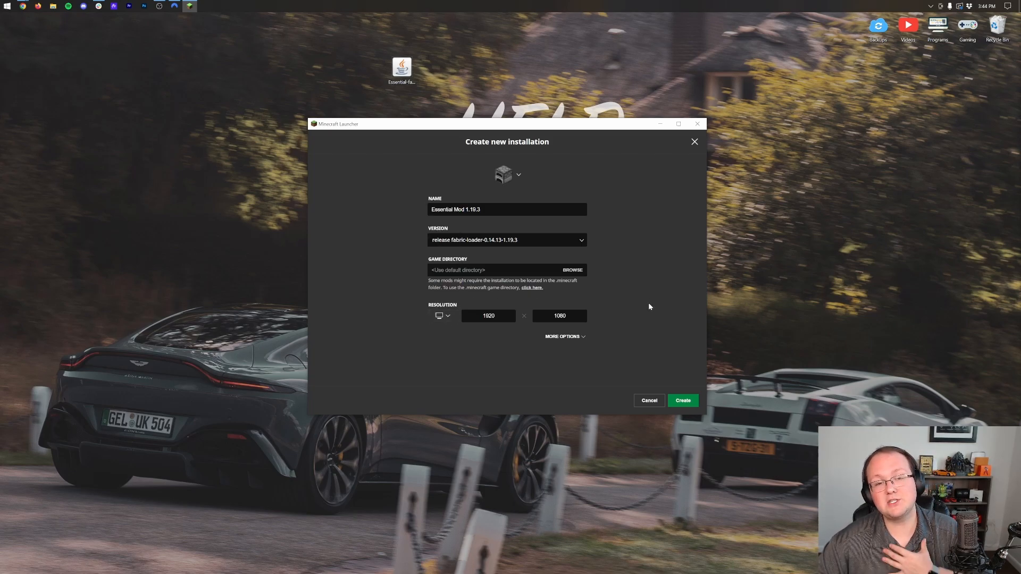
{"action": "mouse_move", "coordinate": [673, 371]}
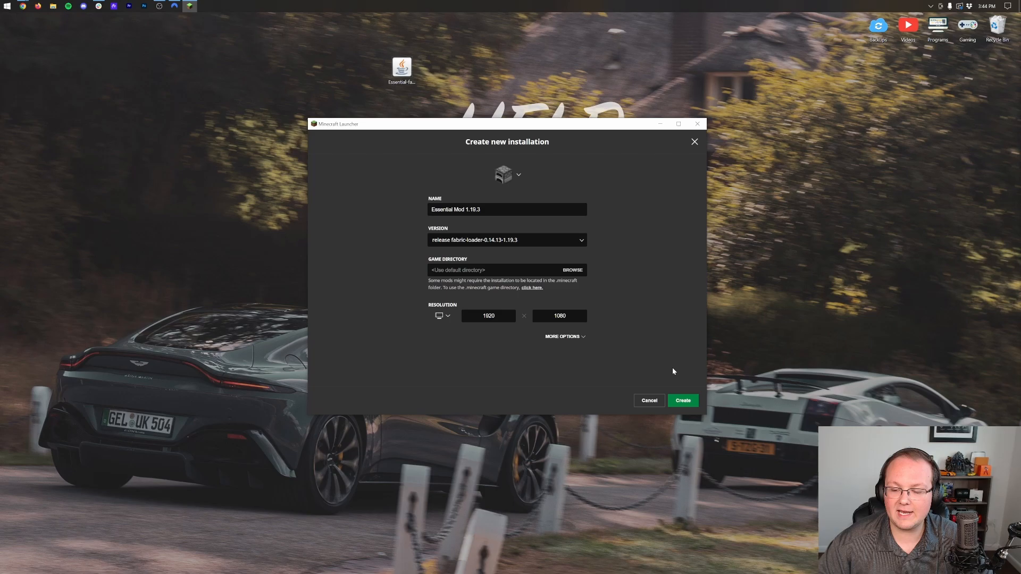
{"action": "left_click", "coordinate": [682, 400]}
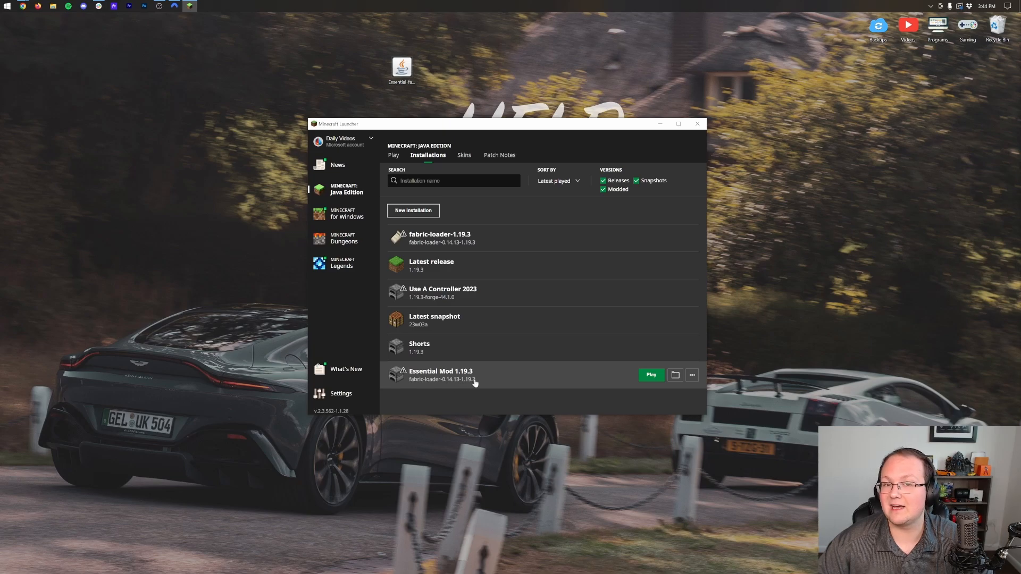
{"action": "mouse_move", "coordinate": [459, 395]}
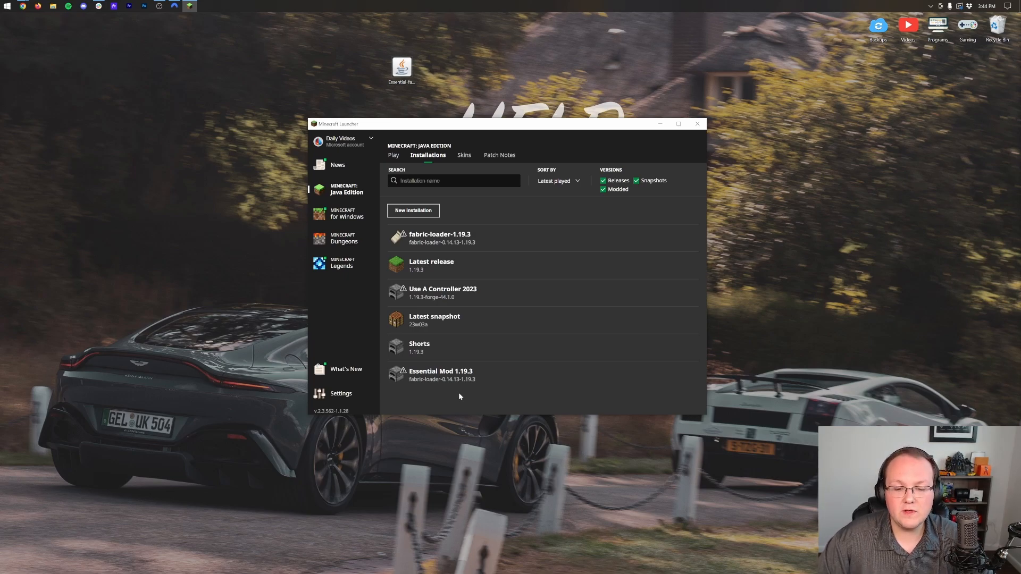
{"action": "mouse_move", "coordinate": [539, 235]}
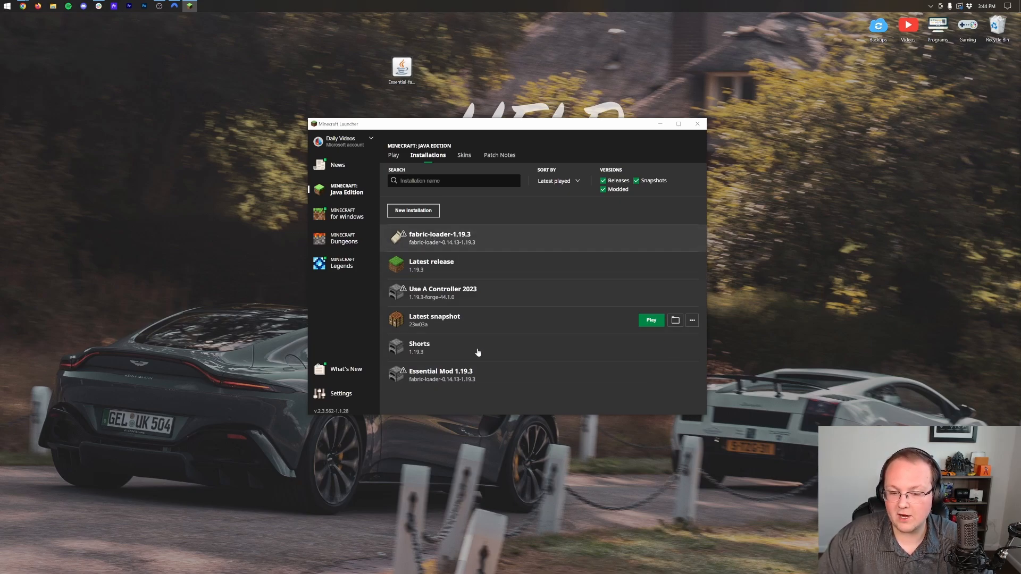
{"action": "mouse_move", "coordinate": [675, 238]}
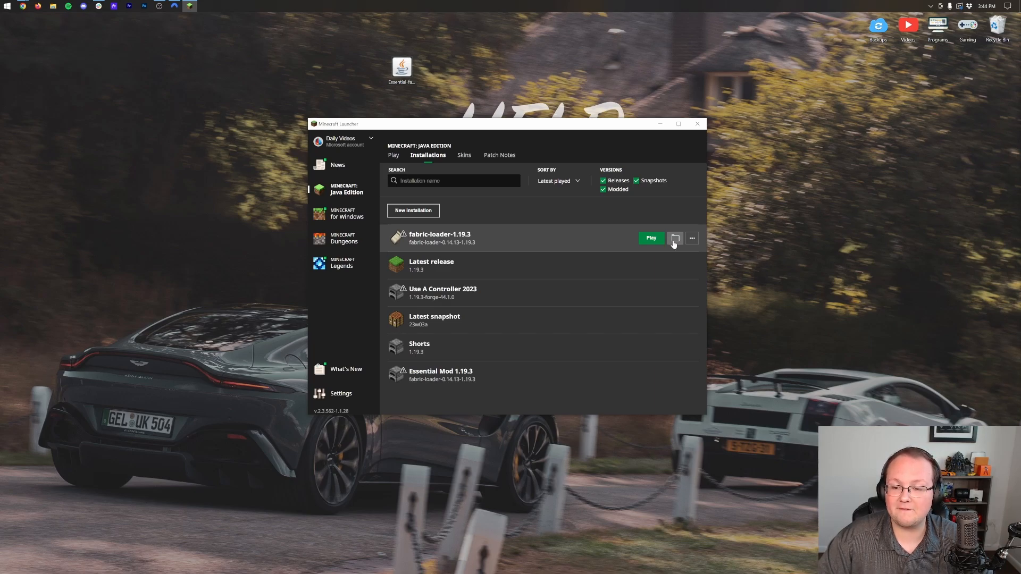
Open the .minecraft folder, add a new folder named 'mods', and open it
{"action": "left_click", "coordinate": [675, 238]}
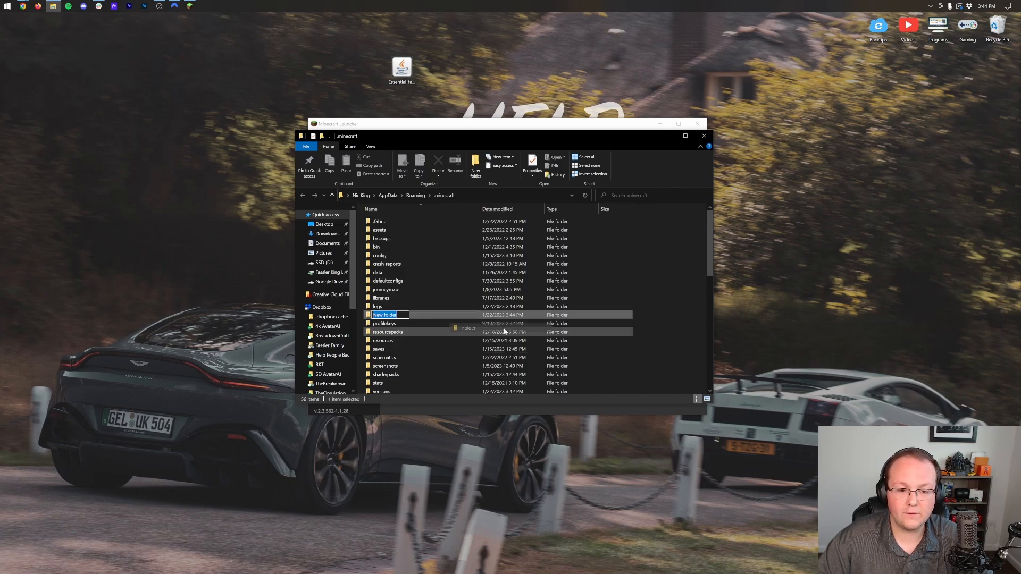
{"action": "type", "text": "mods"}
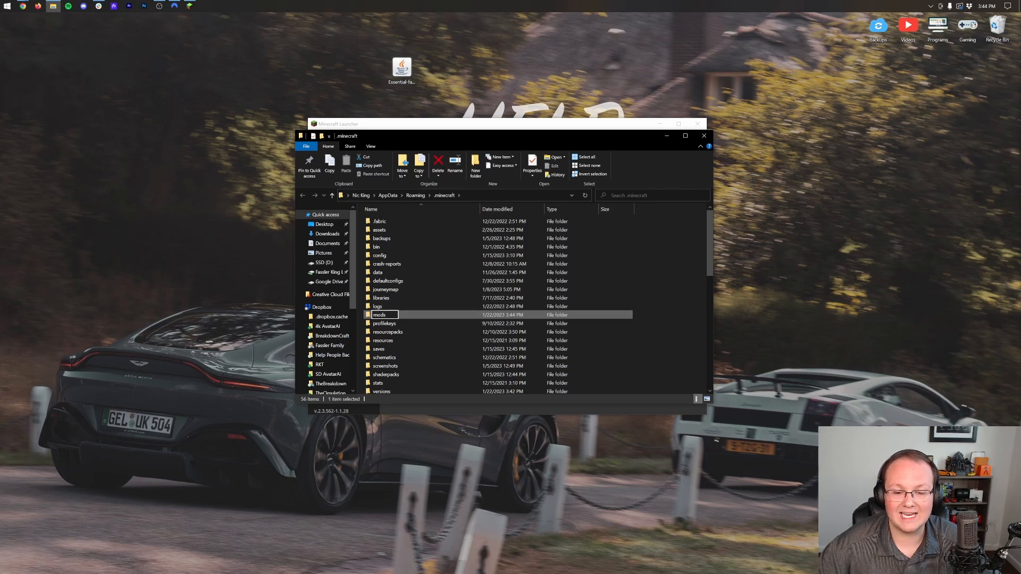
{"action": "double_click", "coordinate": [379, 314]}
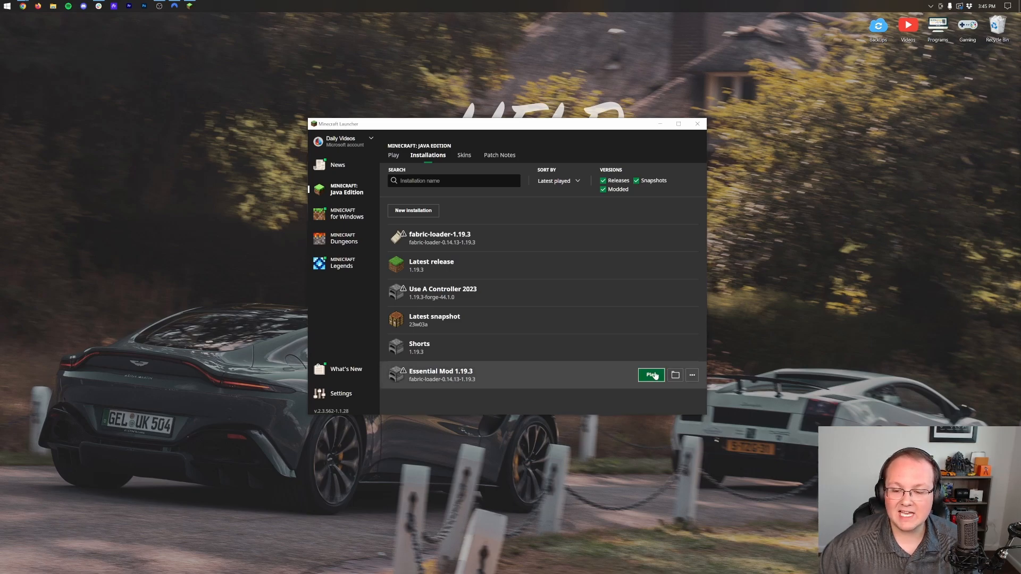
Launch the Essential Mod 1.19.3 installation and let its files download until Minecraft starts
{"action": "left_click", "coordinate": [651, 375]}
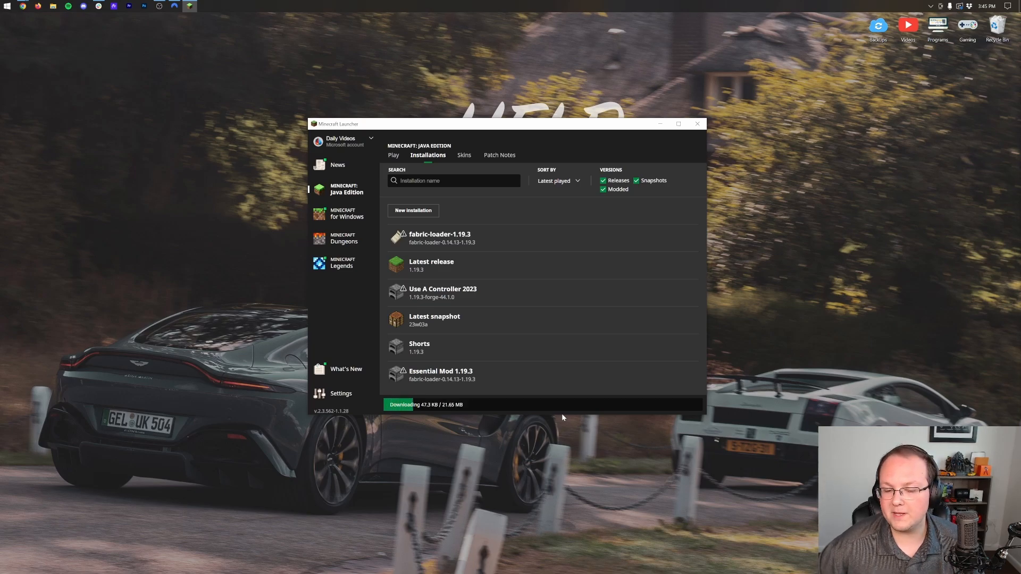
{"action": "left_click", "coordinate": [697, 124]}
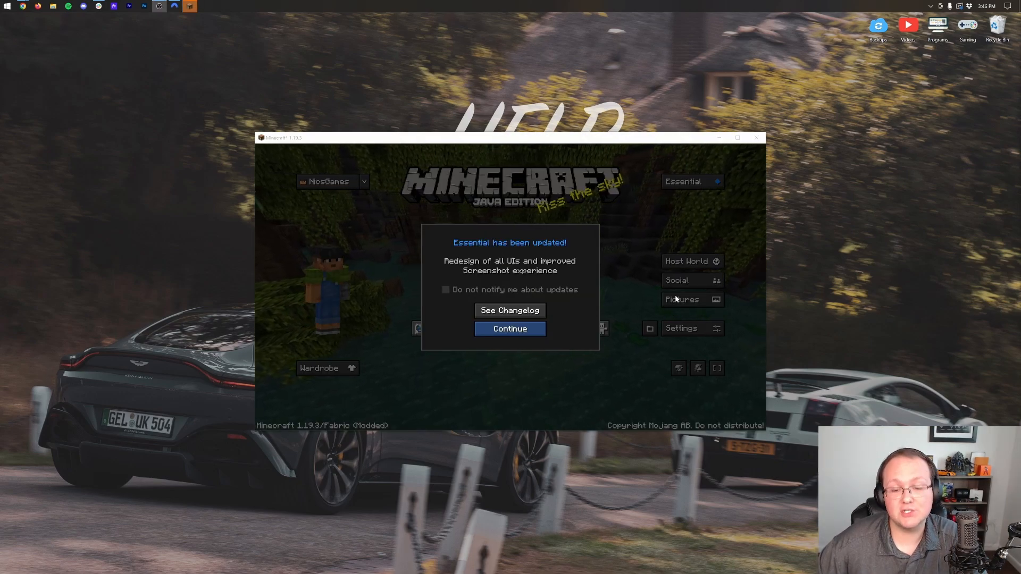
{"action": "mouse_move", "coordinate": [521, 257]}
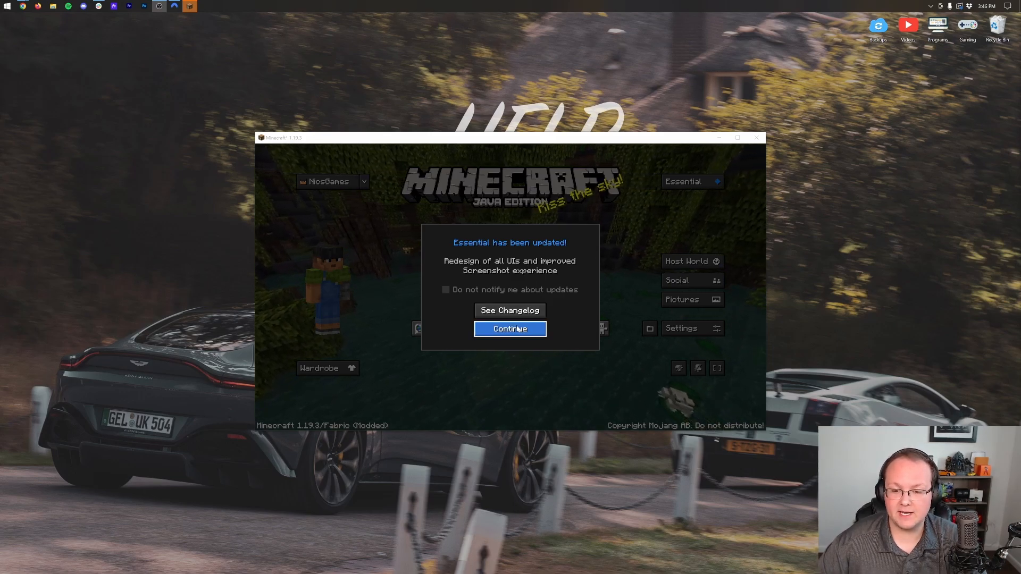
Dismiss the Essential update notice, accept the Terms of Service, and close the Wardrobe
{"action": "left_click", "coordinate": [510, 329]}
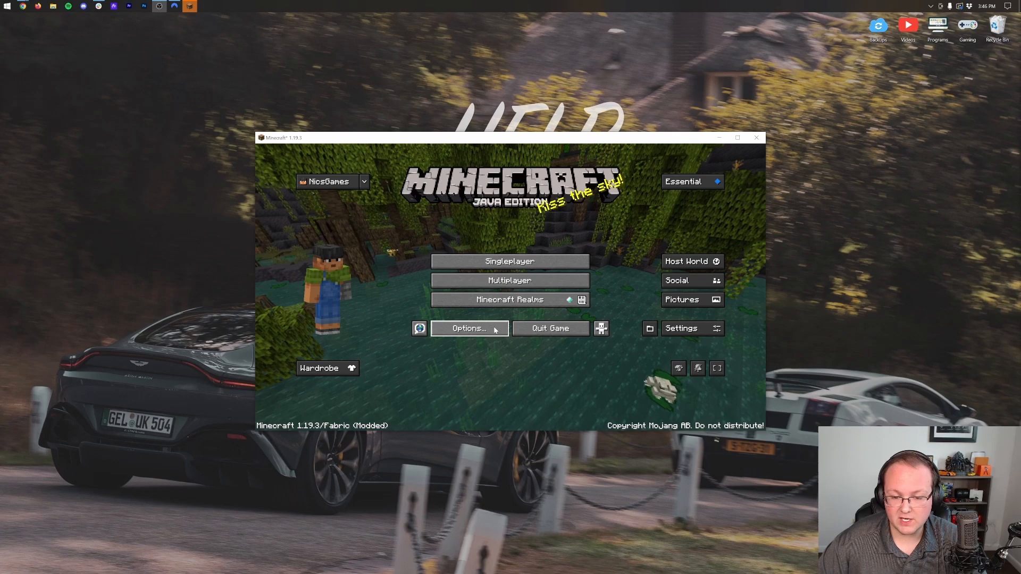
{"action": "mouse_move", "coordinate": [400, 269]}
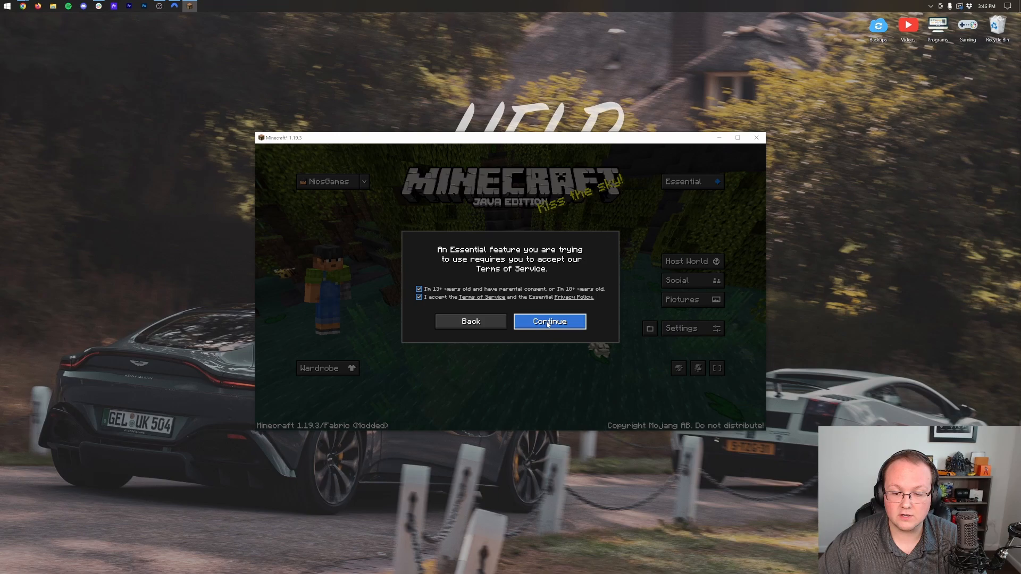
{"action": "left_click", "coordinate": [548, 321]}
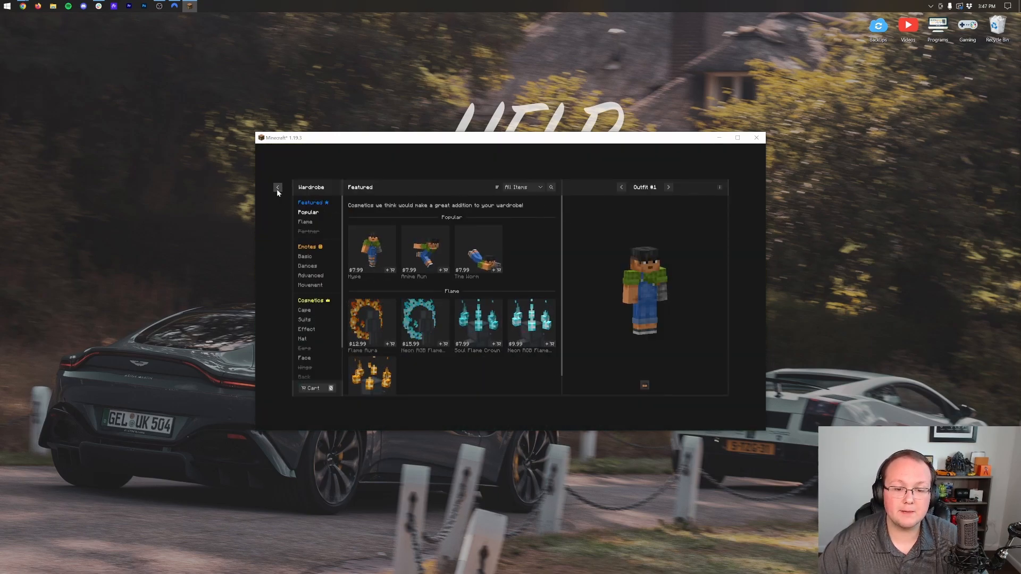
{"action": "left_click", "coordinate": [276, 187]}
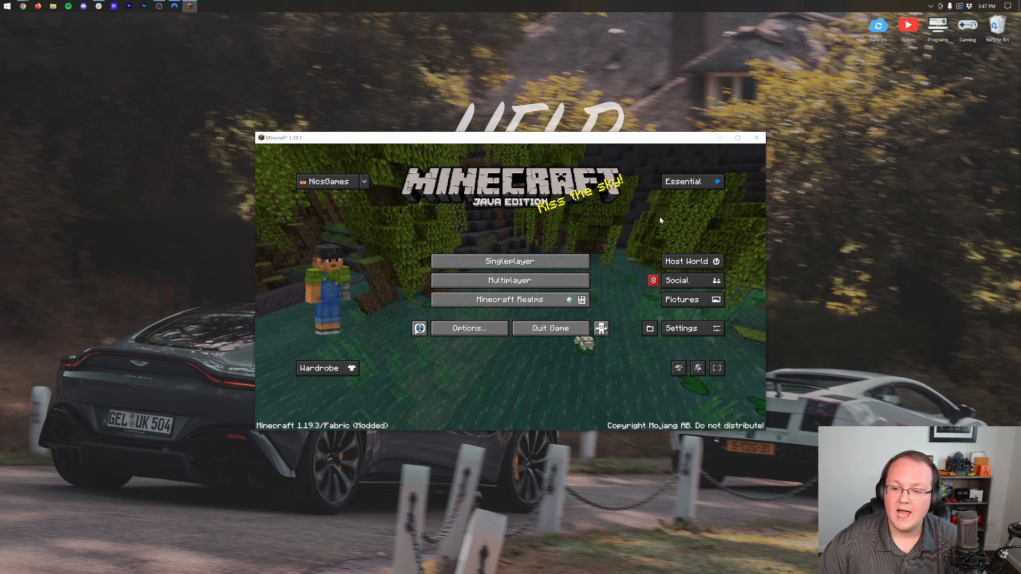
{"action": "left_click", "coordinate": [677, 281]}
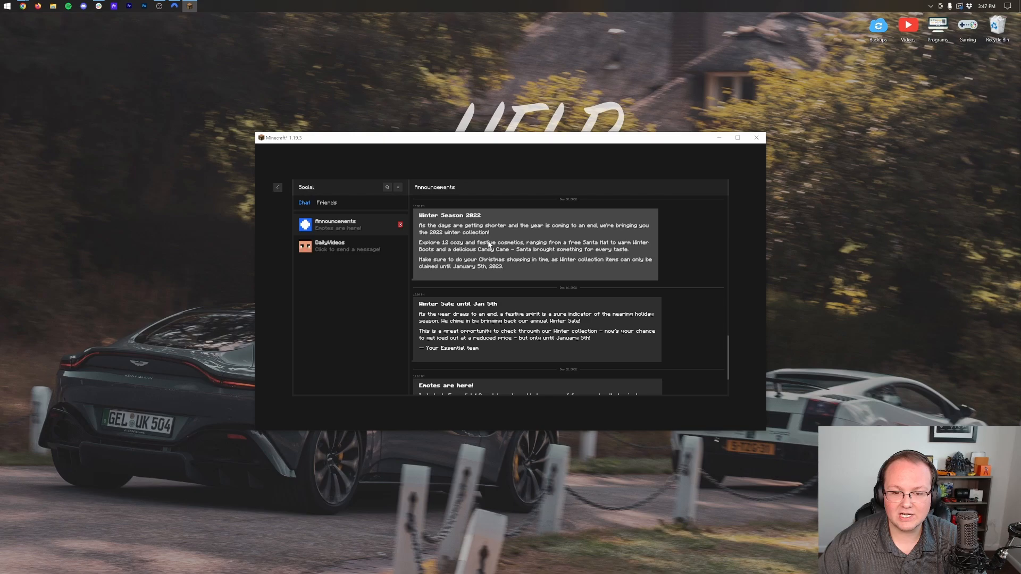
{"action": "left_click", "coordinate": [326, 203]}
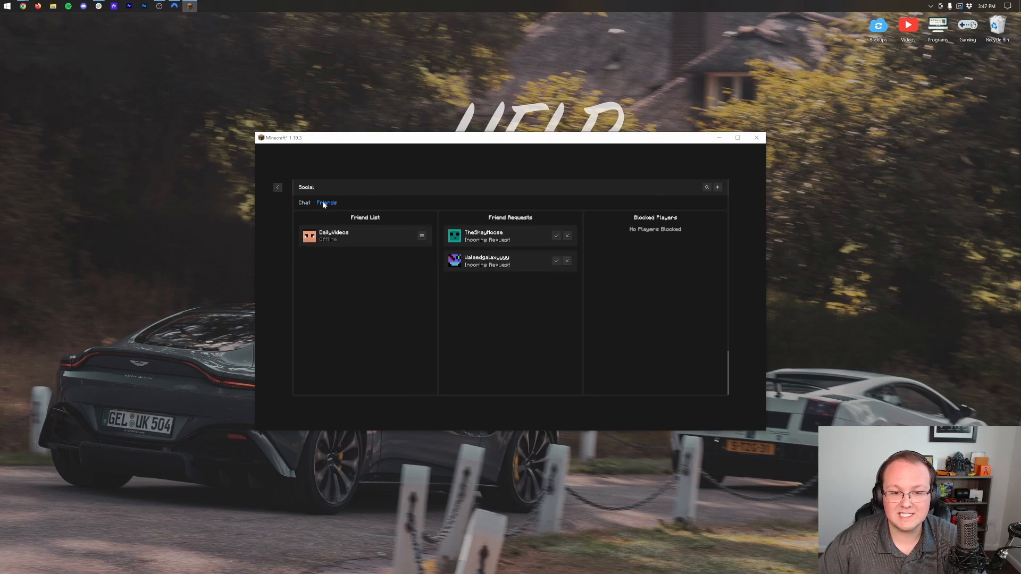
{"action": "mouse_move", "coordinate": [388, 264]}
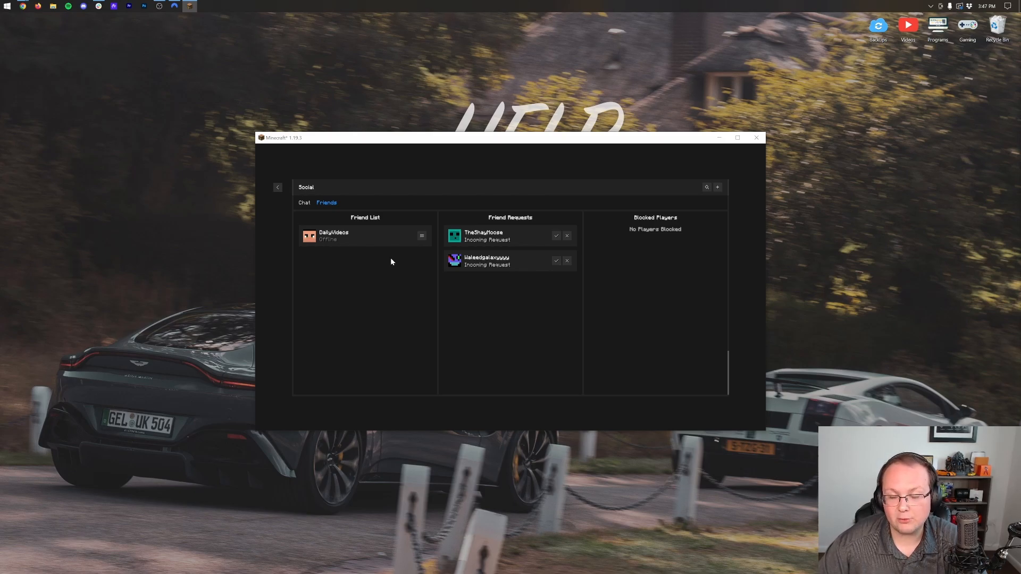
{"action": "mouse_move", "coordinate": [502, 304]}
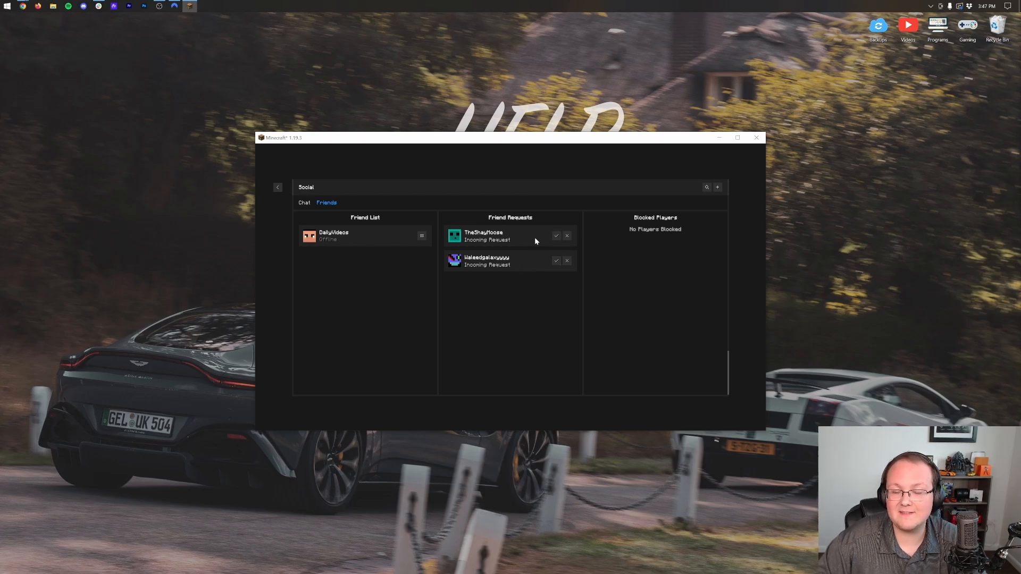
{"action": "mouse_move", "coordinate": [319, 249]}
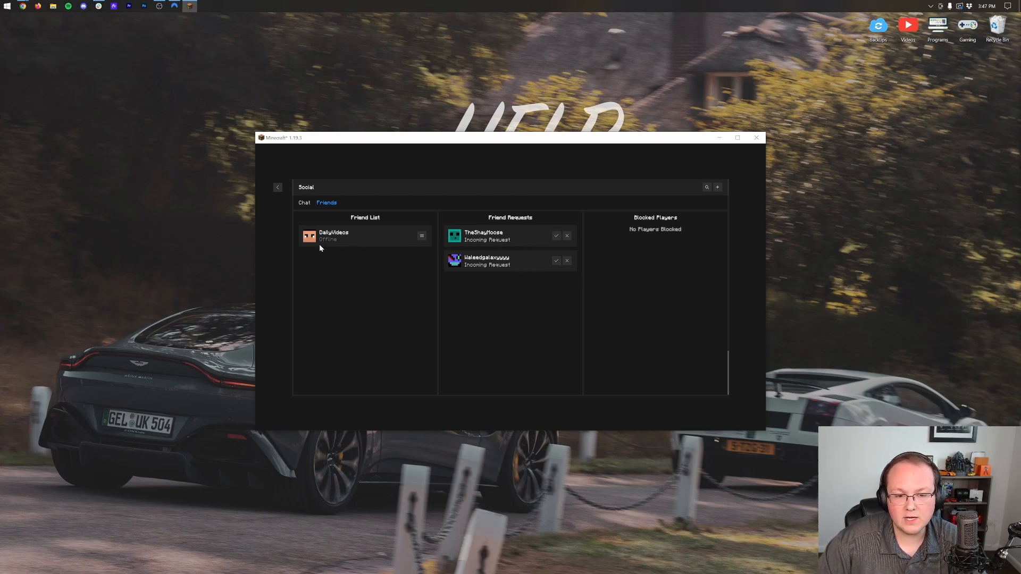
{"action": "left_click", "coordinate": [421, 236]}
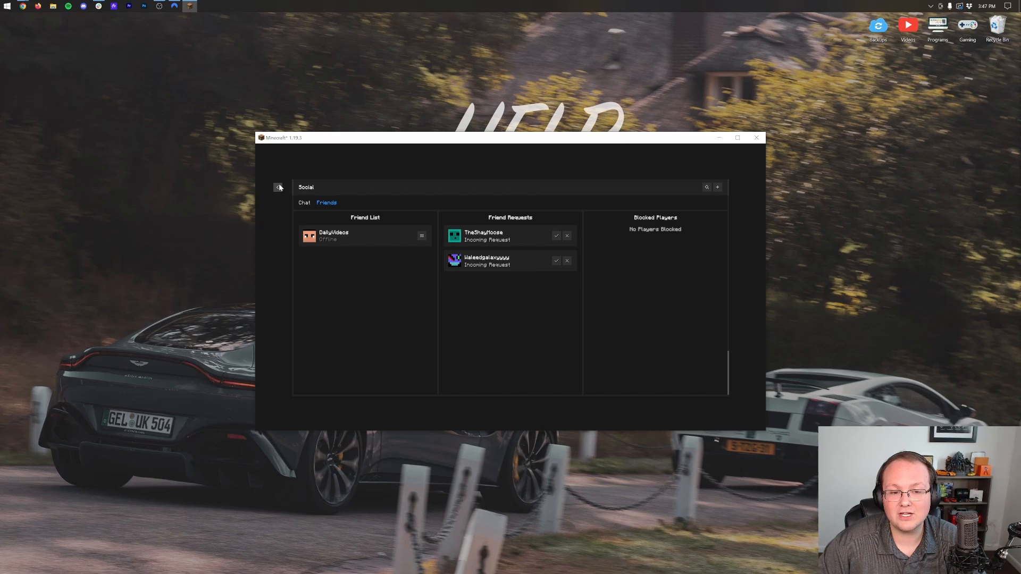
{"action": "left_click", "coordinate": [279, 187]}
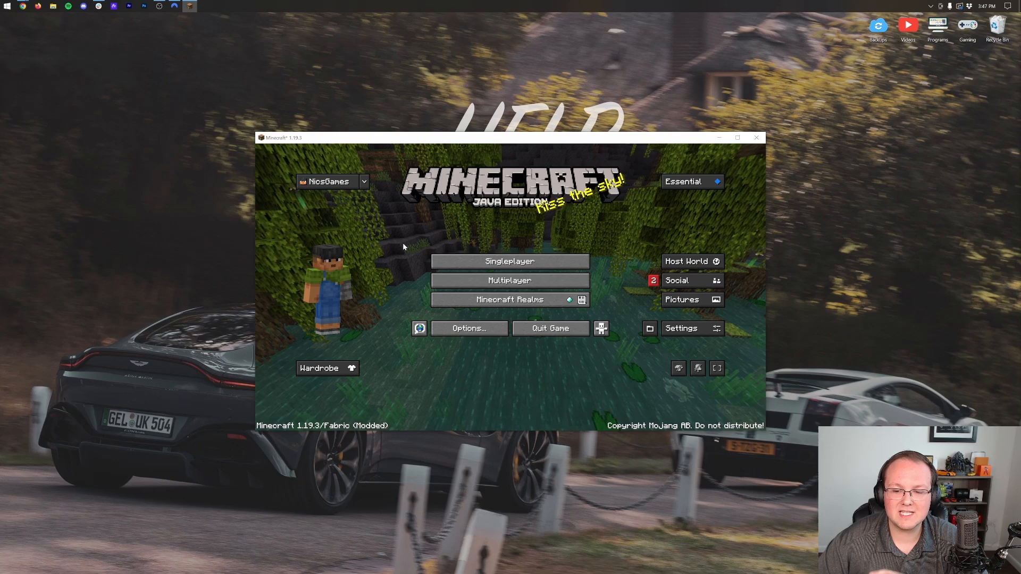
Load a singleplayer world, then from the pause menu invite DailyVideos via Essential
{"action": "left_click", "coordinate": [509, 261]}
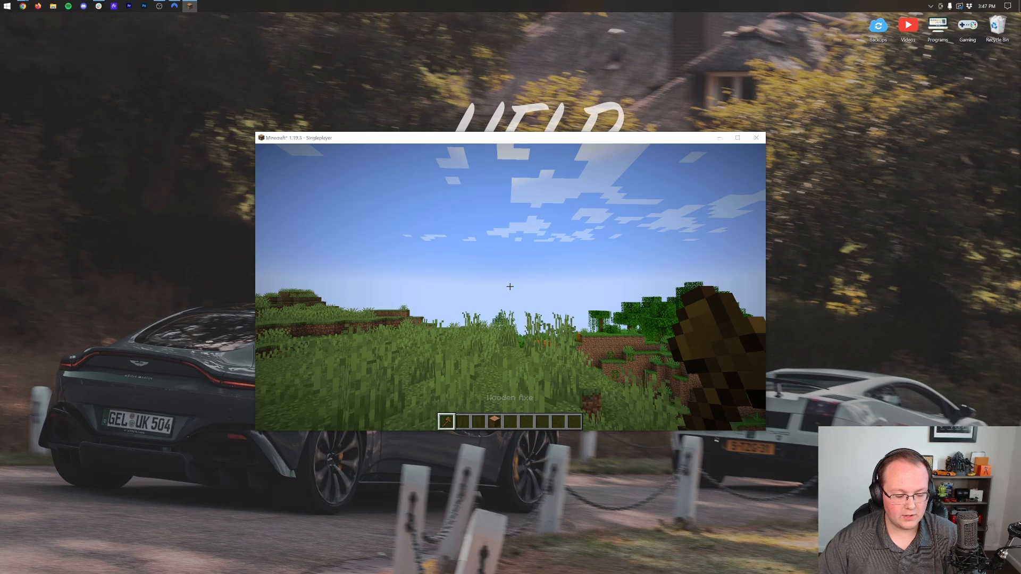
{"action": "key", "text": "Escape"}
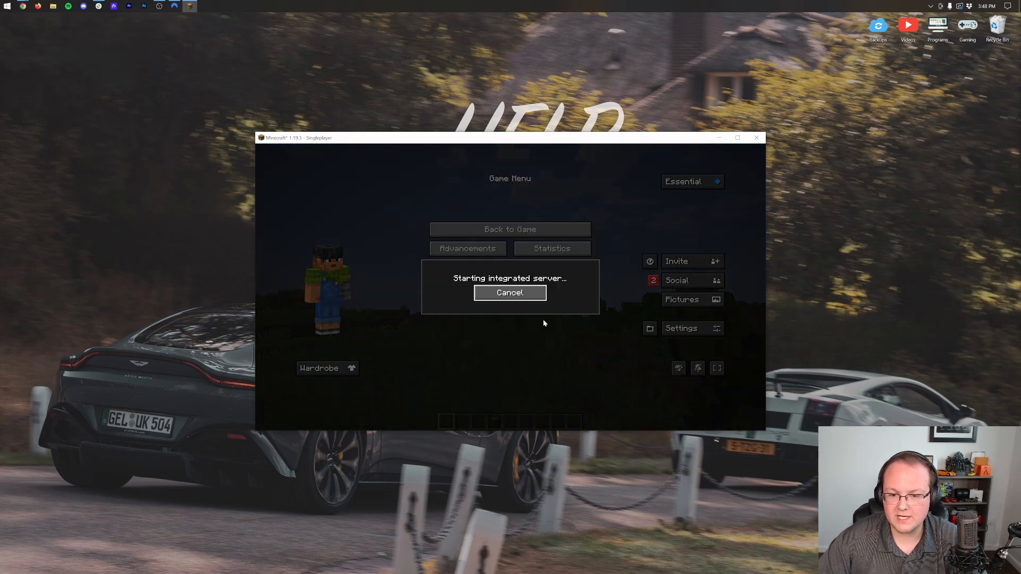
{"action": "left_click", "coordinate": [692, 261]}
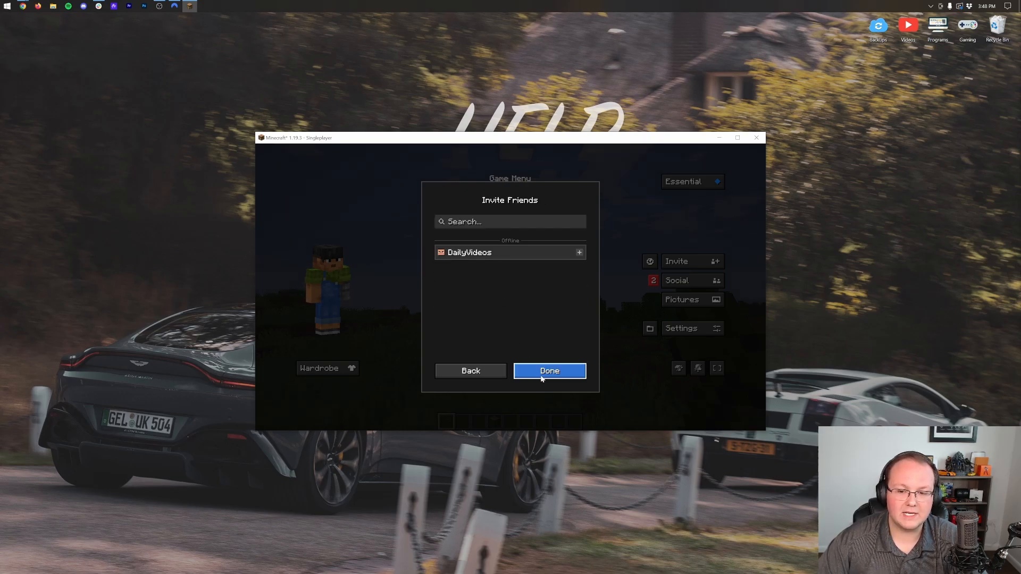
{"action": "left_click", "coordinate": [549, 371]}
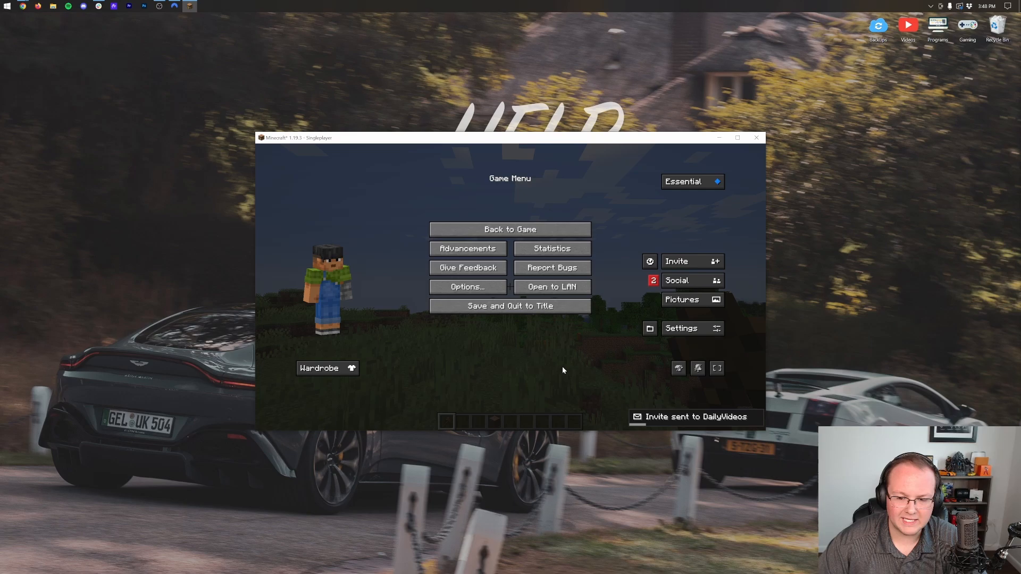
{"action": "mouse_move", "coordinate": [638, 288]}
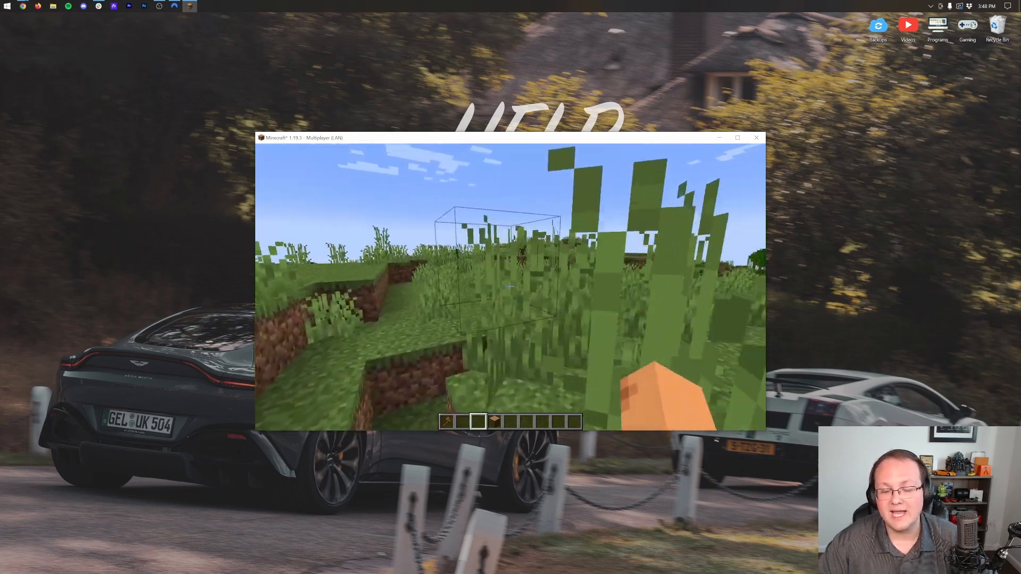
{"action": "key", "text": "Escape"}
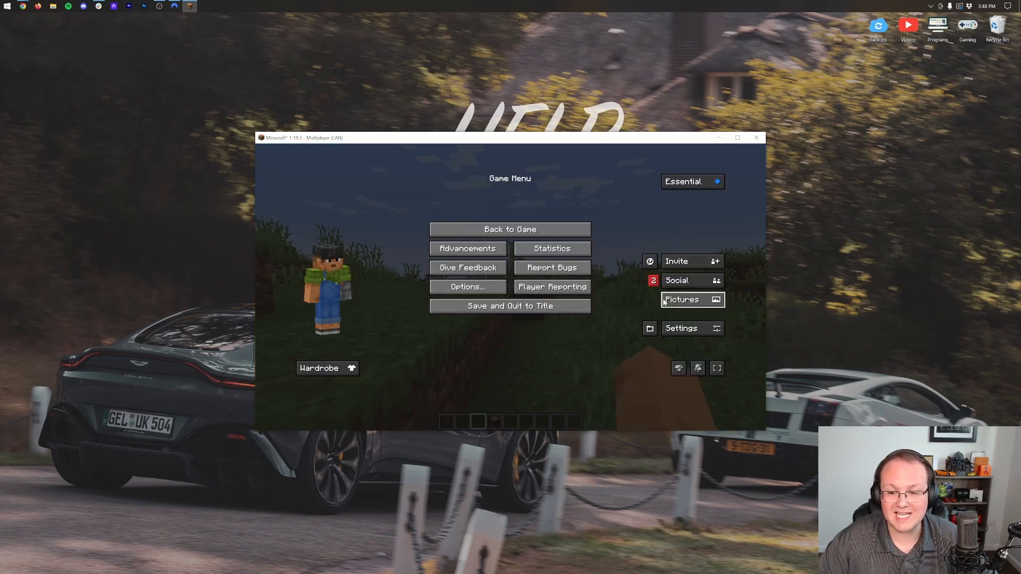
{"action": "left_click", "coordinate": [682, 281]}
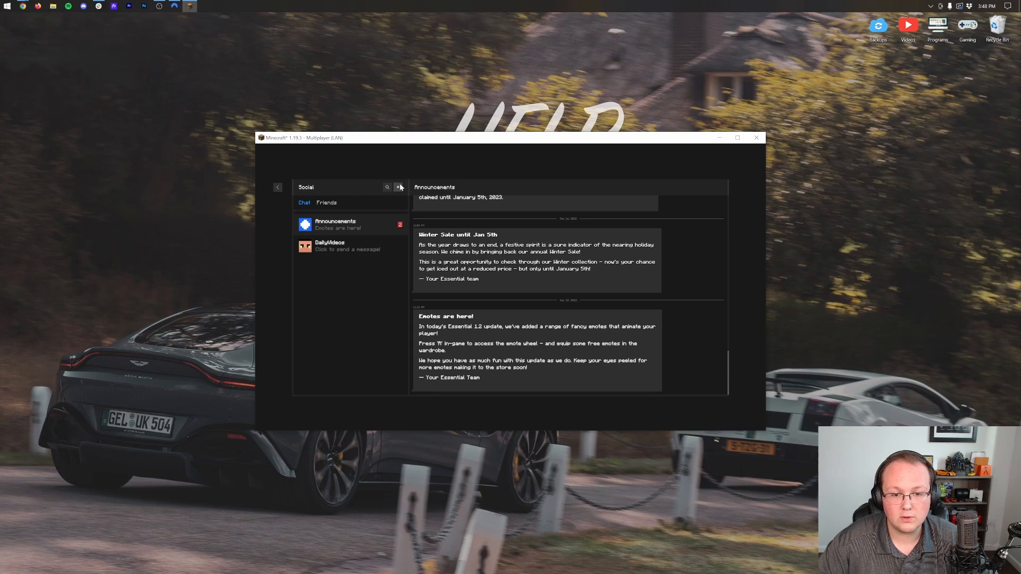
{"action": "left_click", "coordinate": [398, 187]}
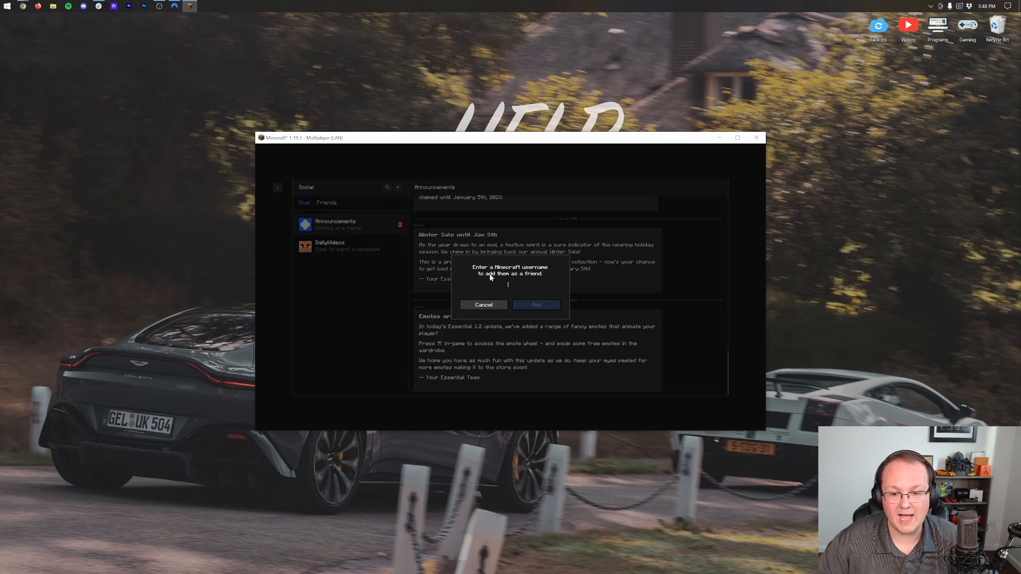
{"action": "left_click", "coordinate": [483, 305]}
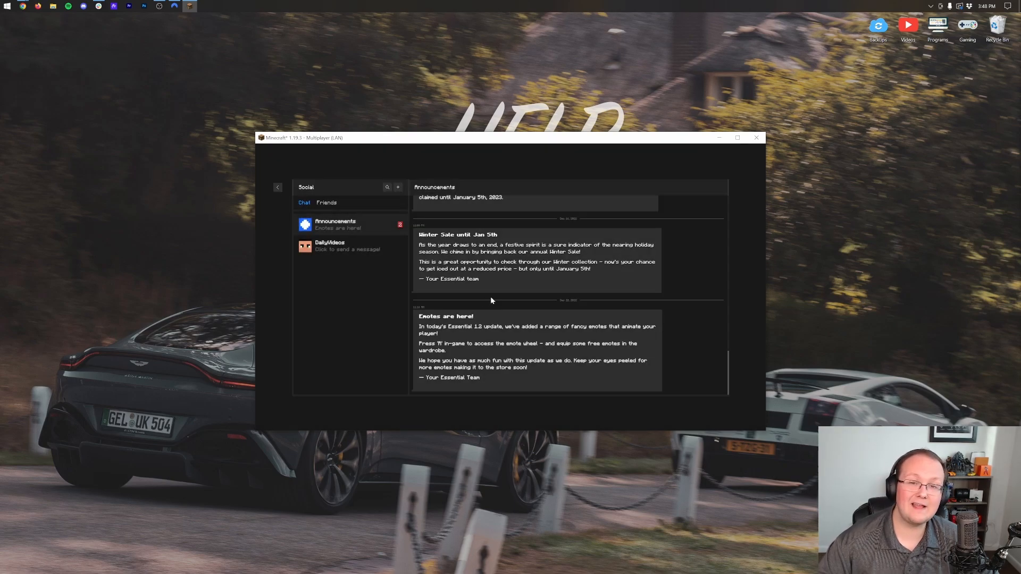
{"action": "mouse_move", "coordinate": [390, 203]}
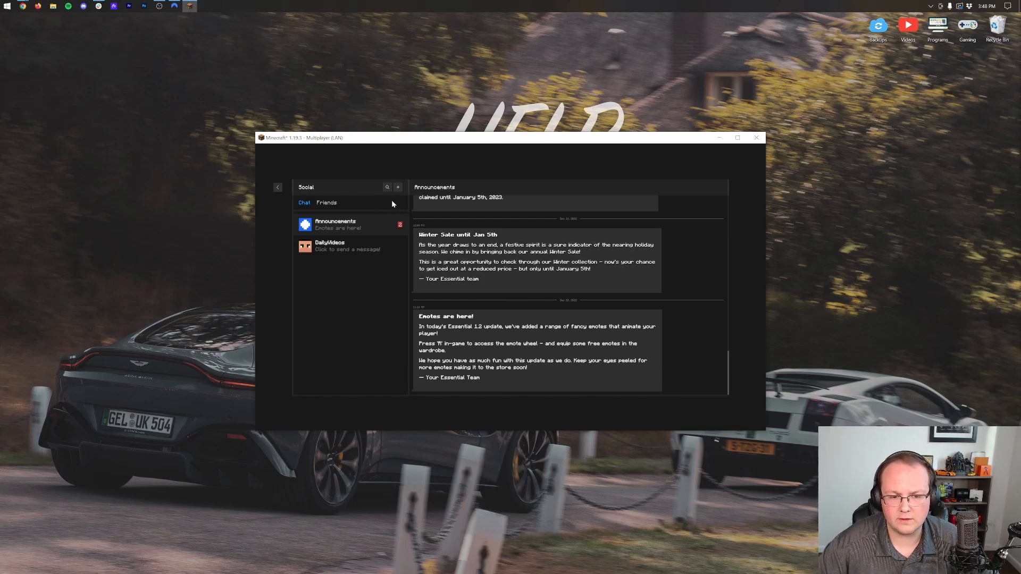
{"action": "mouse_move", "coordinate": [281, 196]}
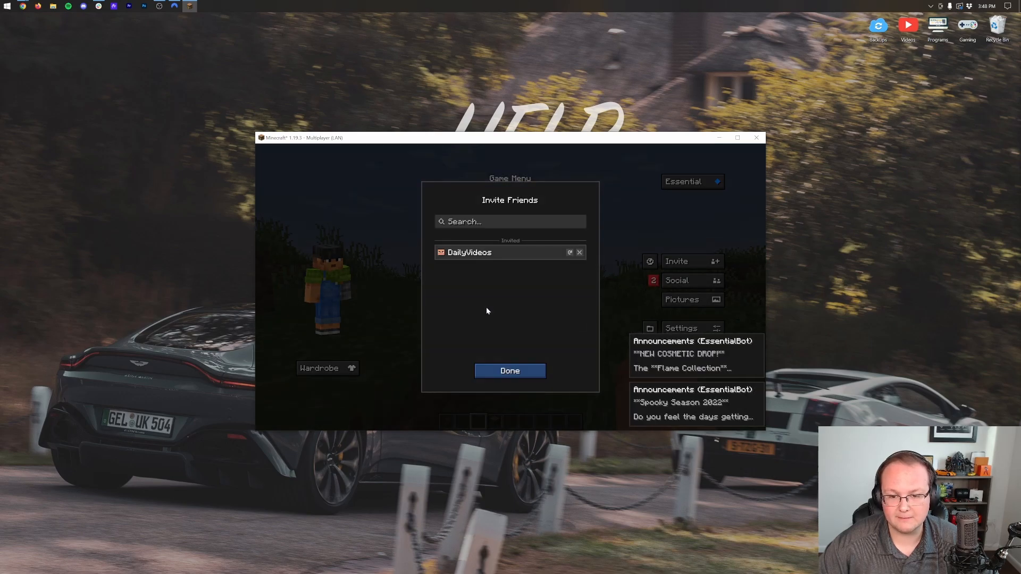
{"action": "left_click", "coordinate": [510, 371]}
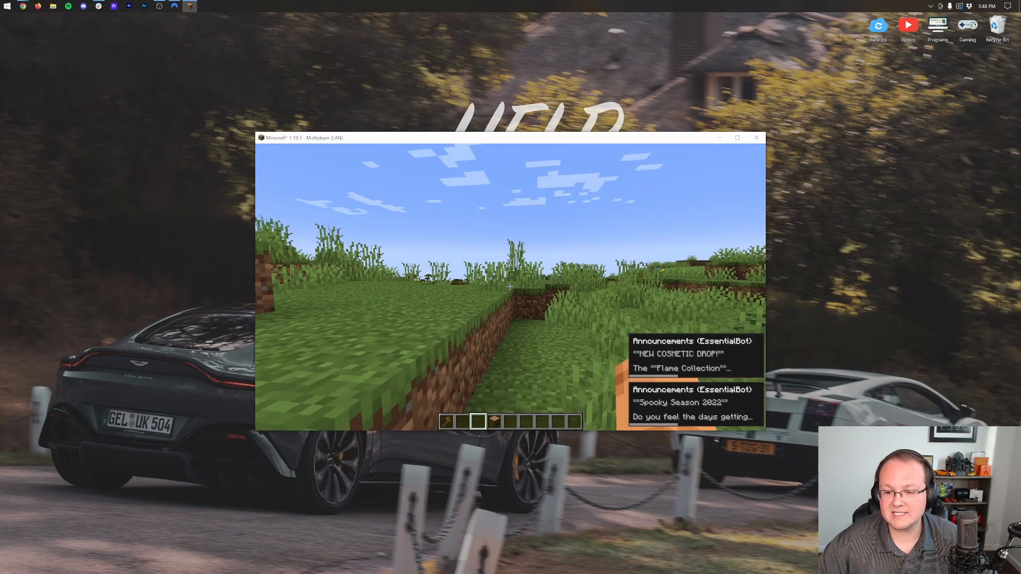